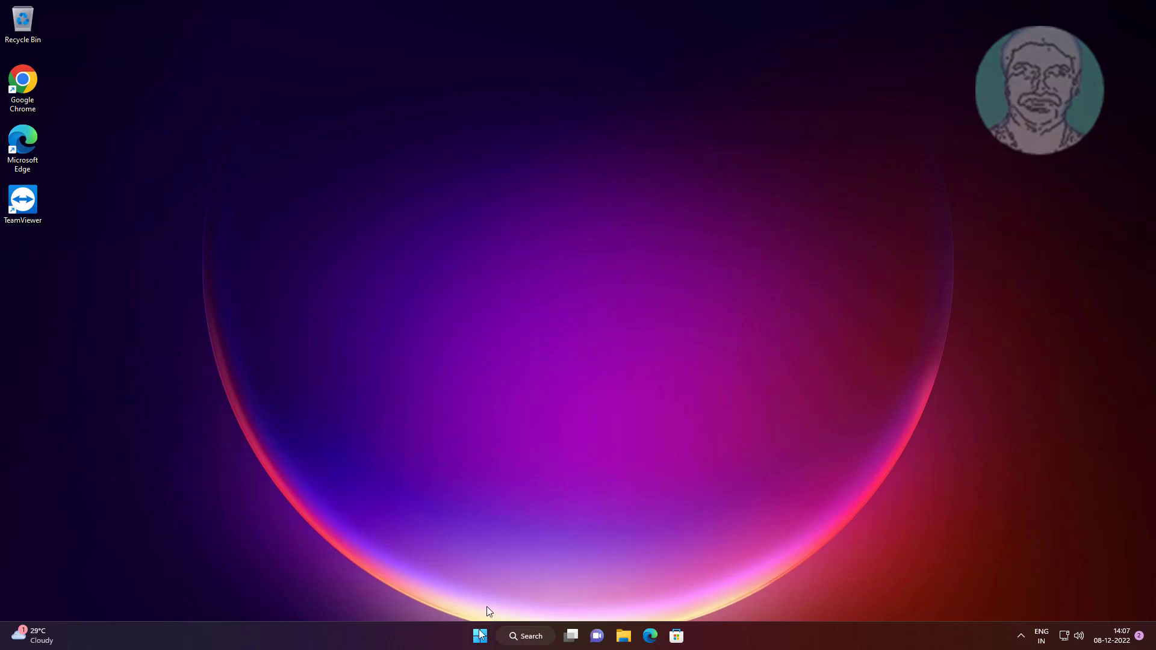
Launch Settings from Start and scroll the System page down to Troubleshoot
click(481, 636)
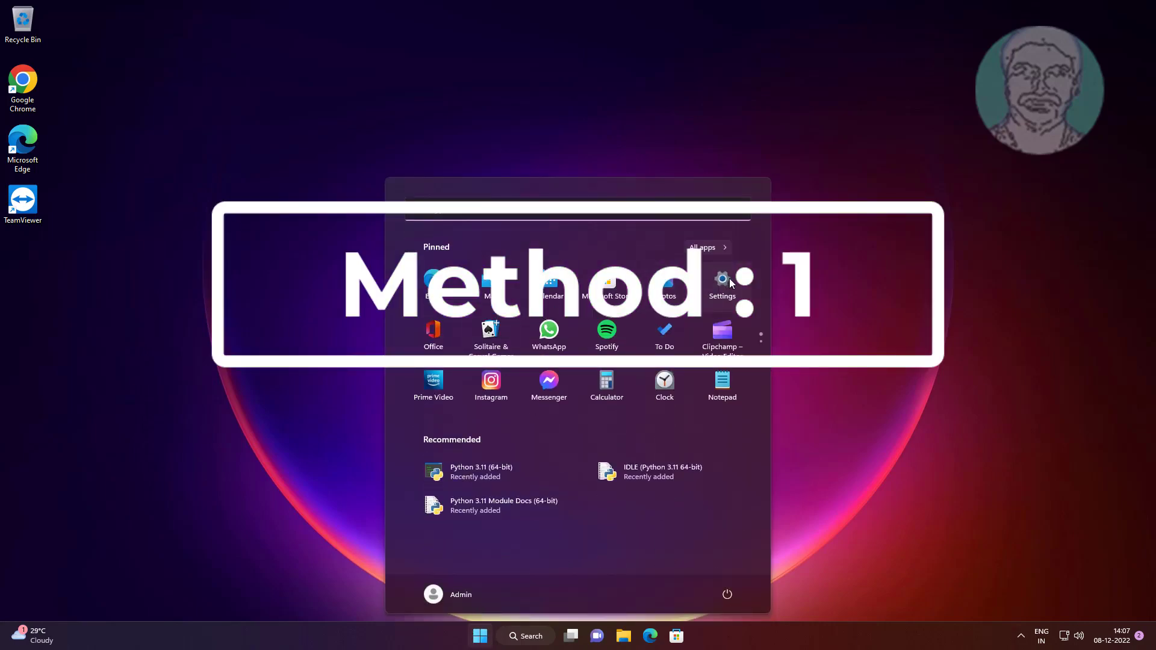
click(721, 282)
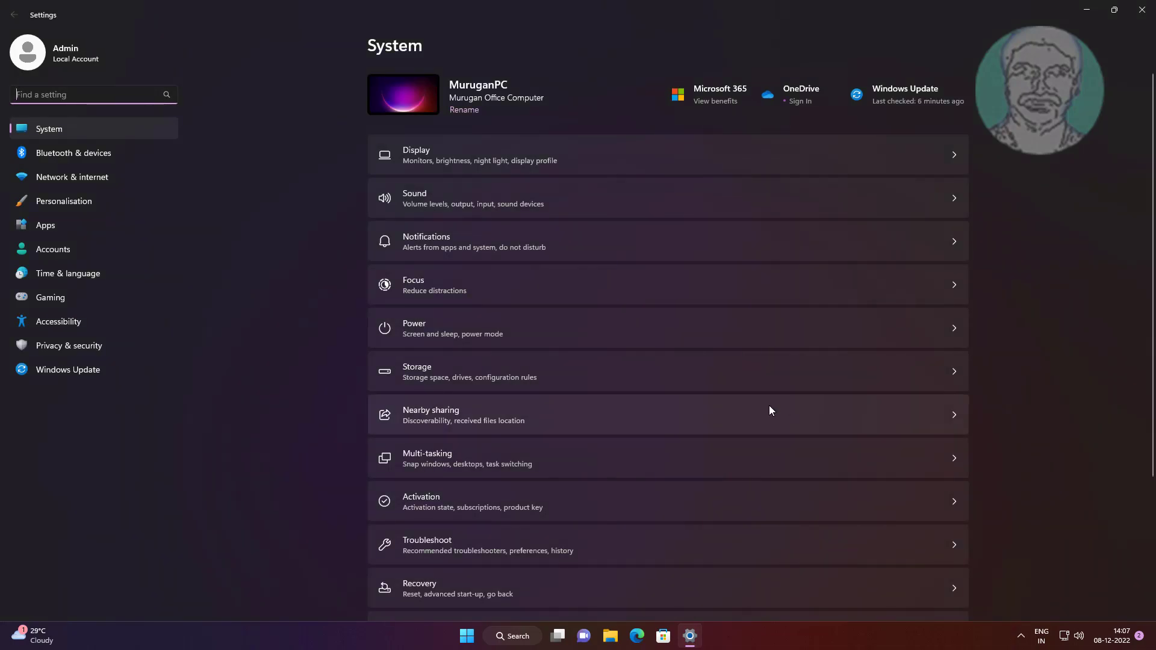
scroll(down, 3)
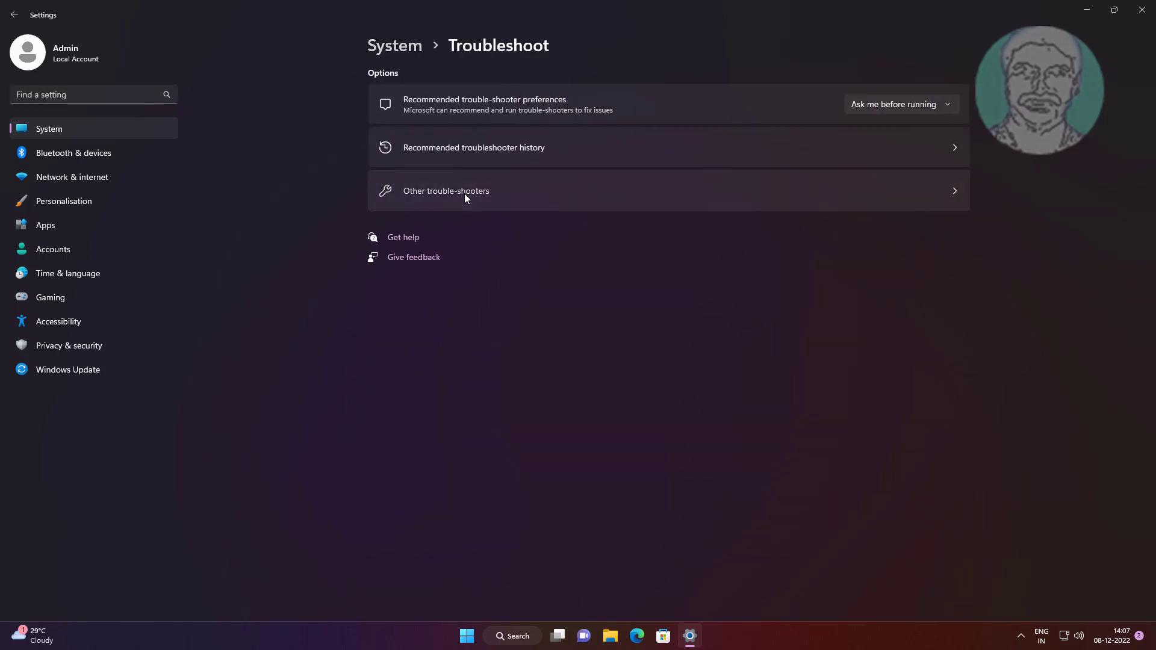
Run the Windows Store Apps troubleshooter from the Other troubleshooters list
click(445, 190)
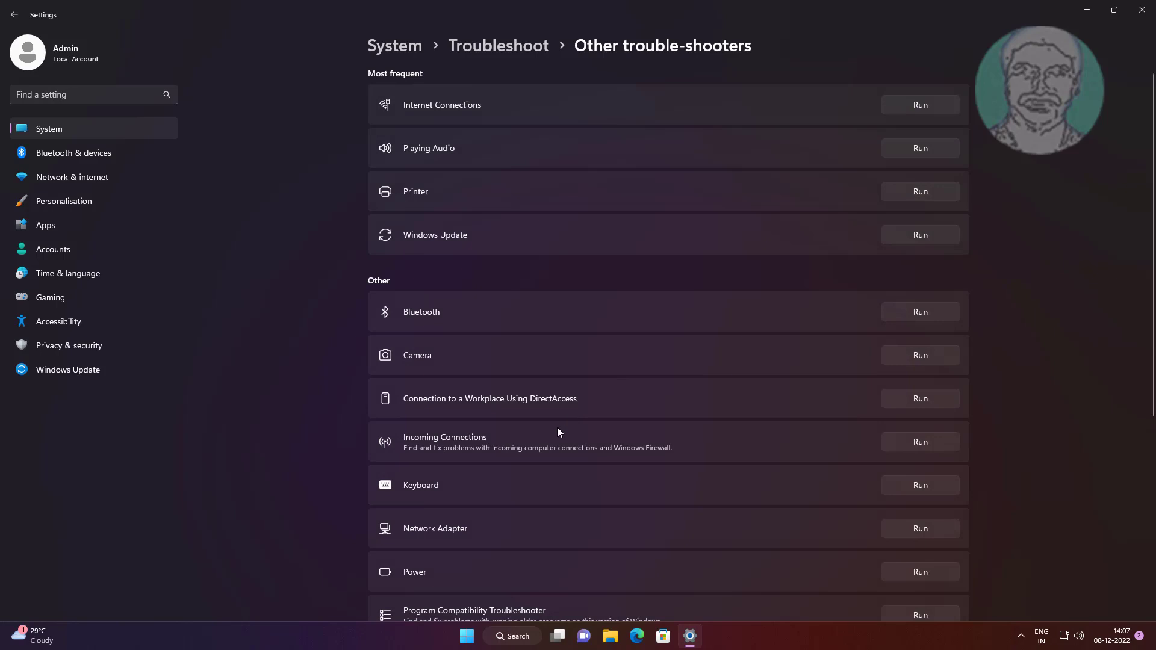
scroll(down, 3)
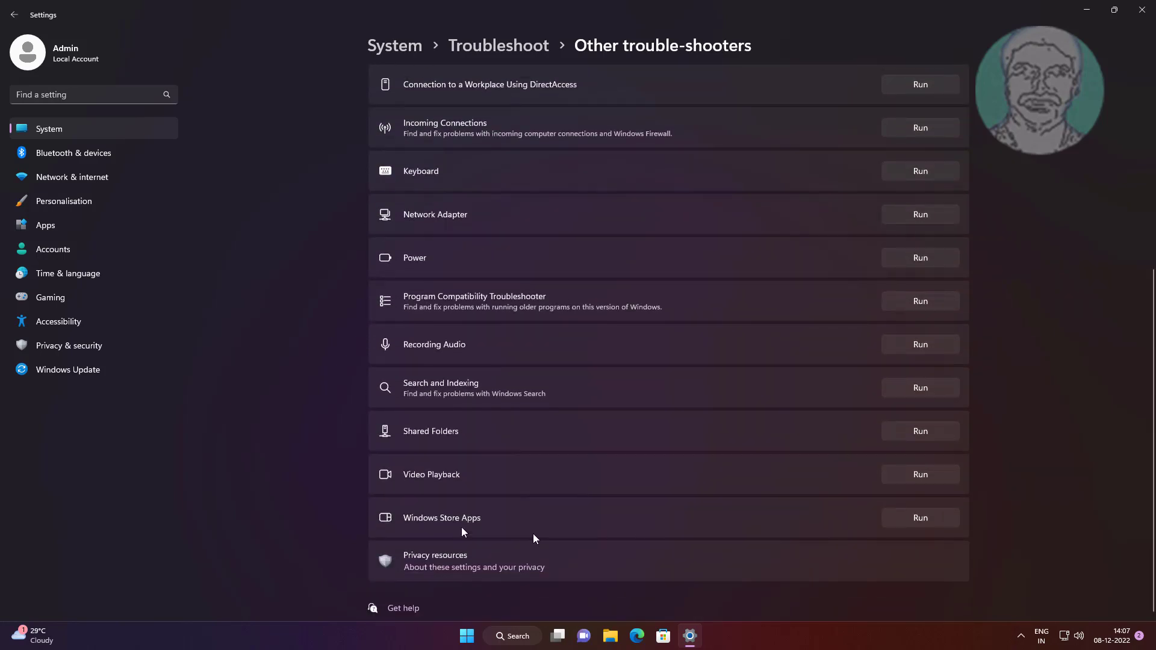
click(920, 518)
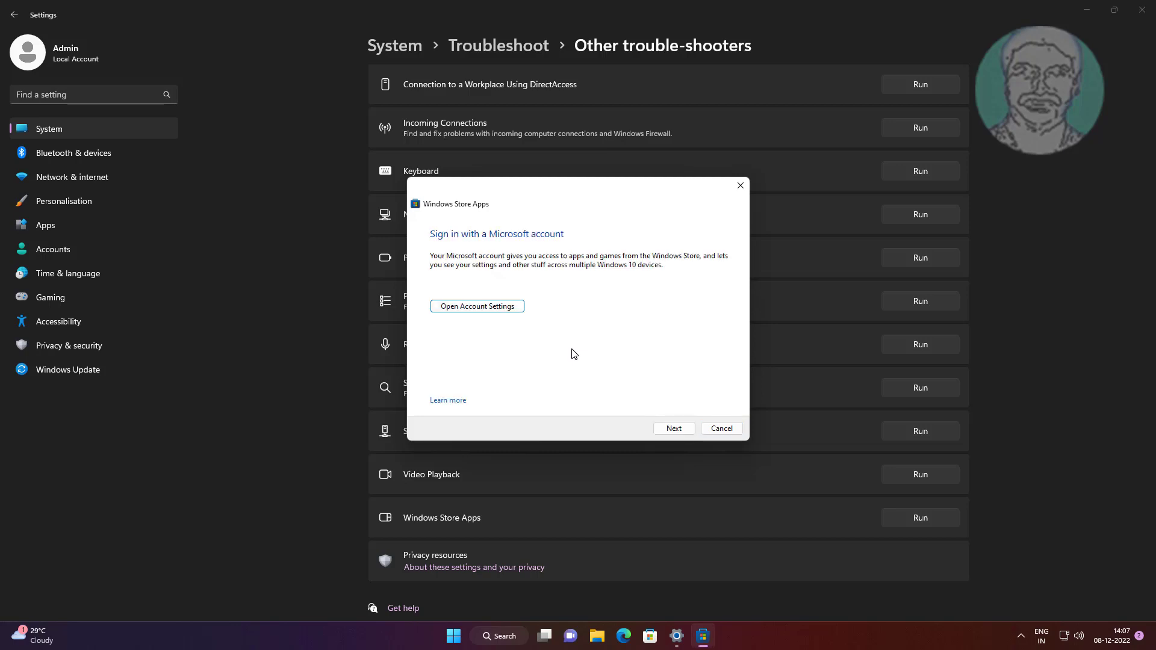
Continue the troubleshooter past the sign-in notice, let it finish, then close it
click(671, 429)
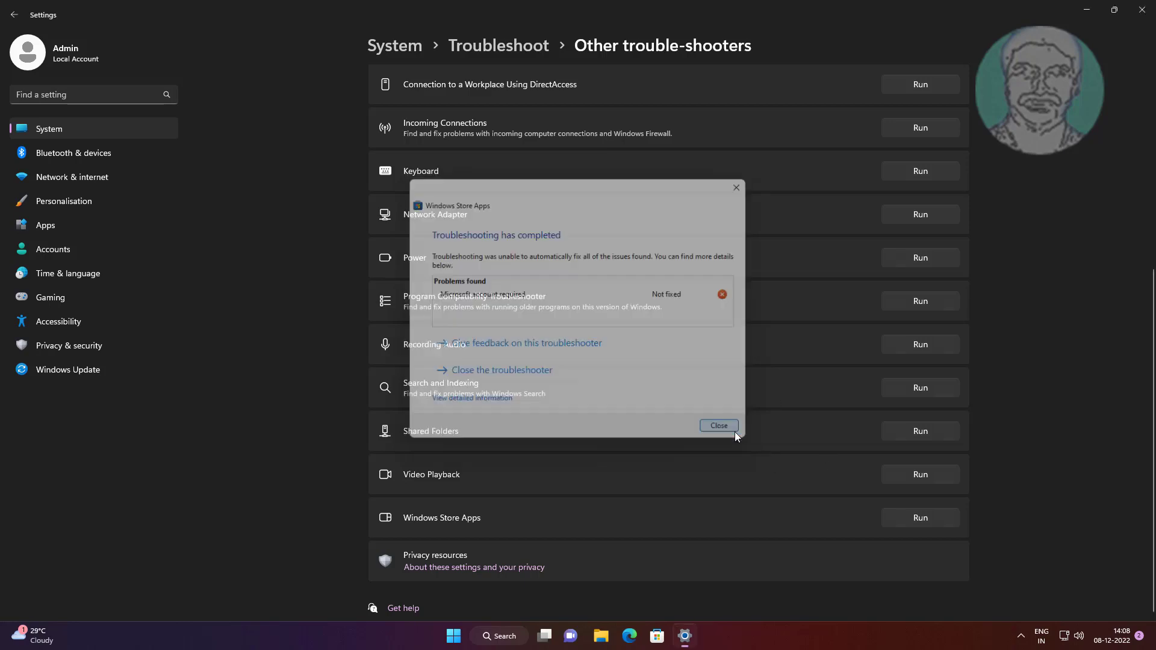
click(718, 425)
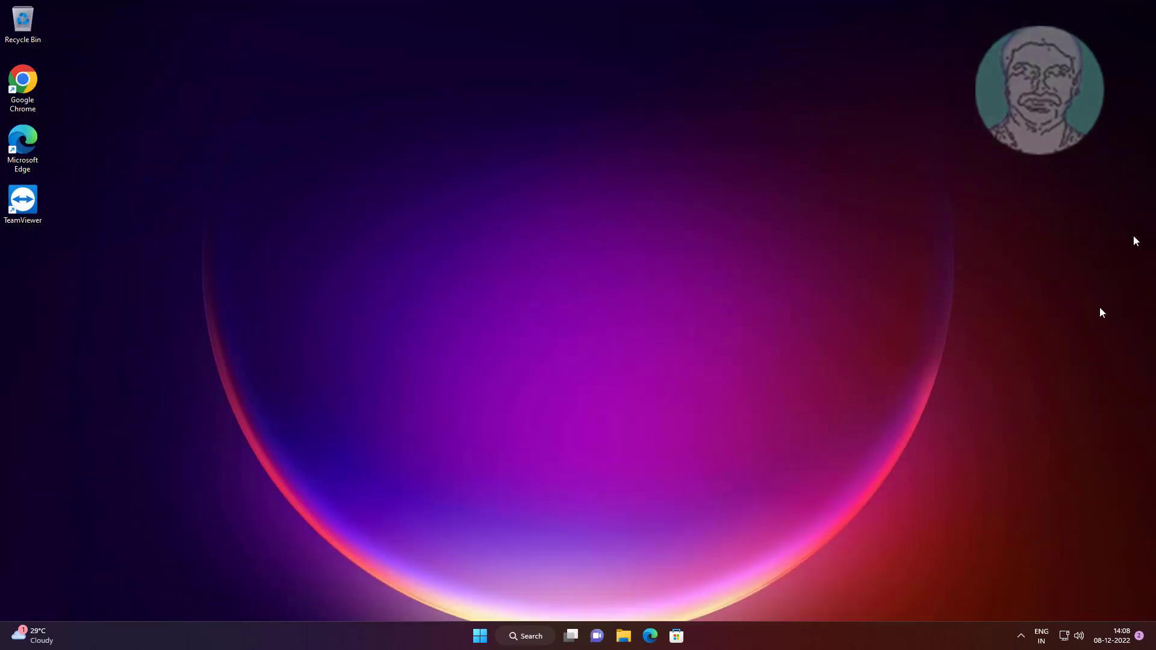
Search for cmd and launch Command Prompt as administrator, approving the UAC prompt
click(525, 636)
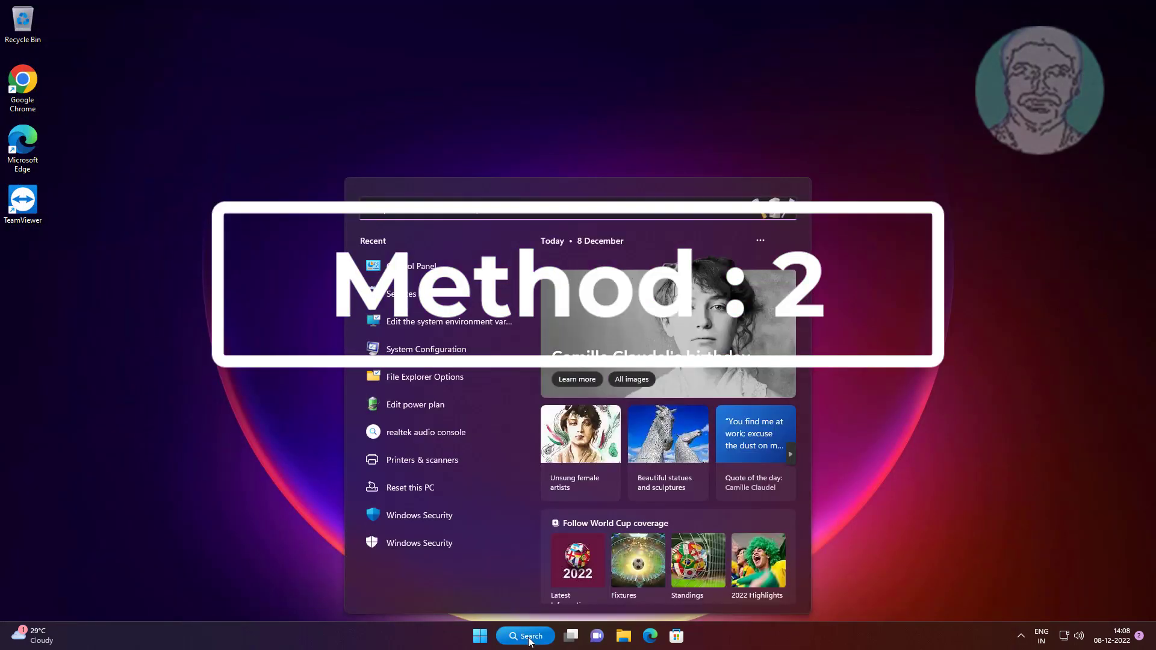
text(cmd)
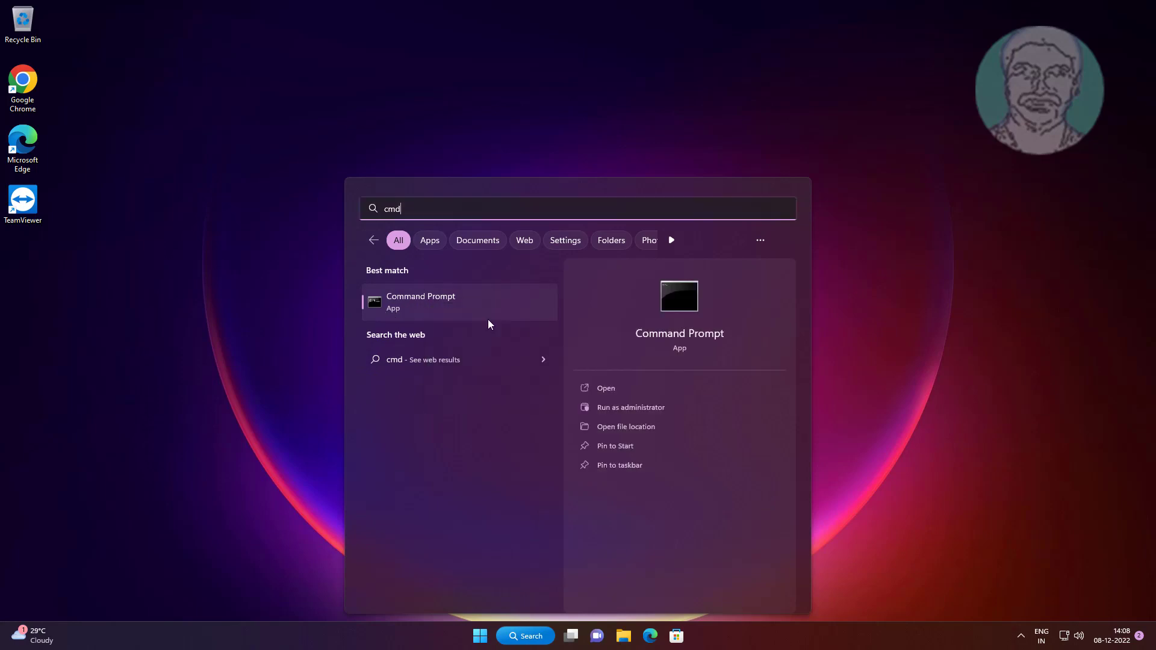
click(630, 407)
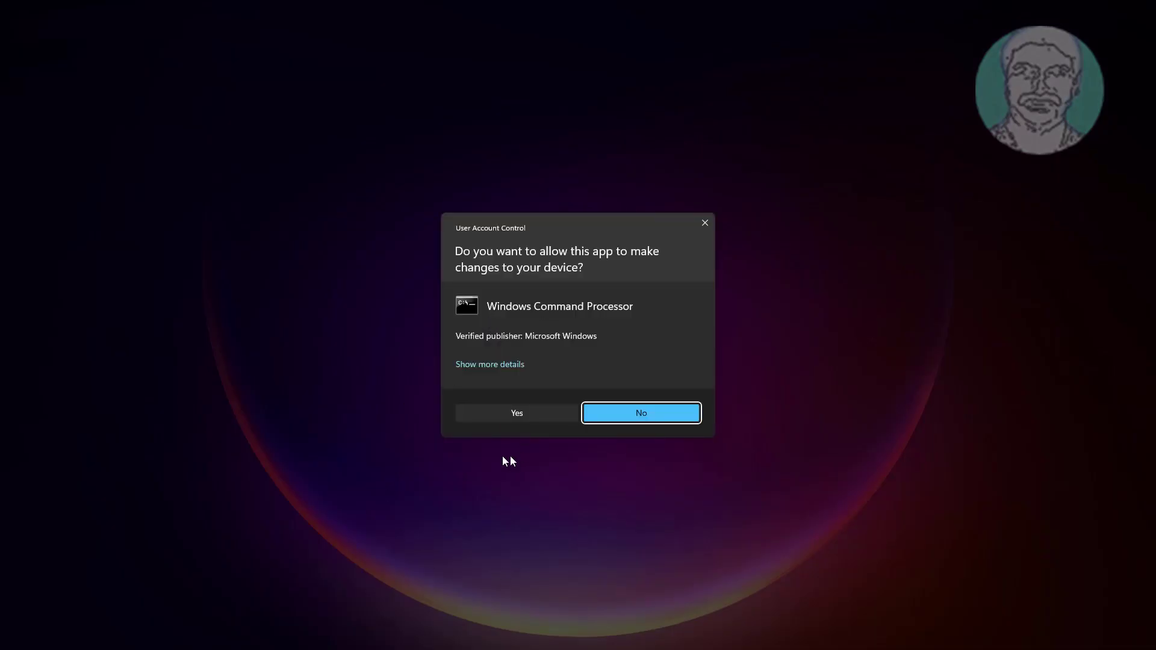
click(639, 413)
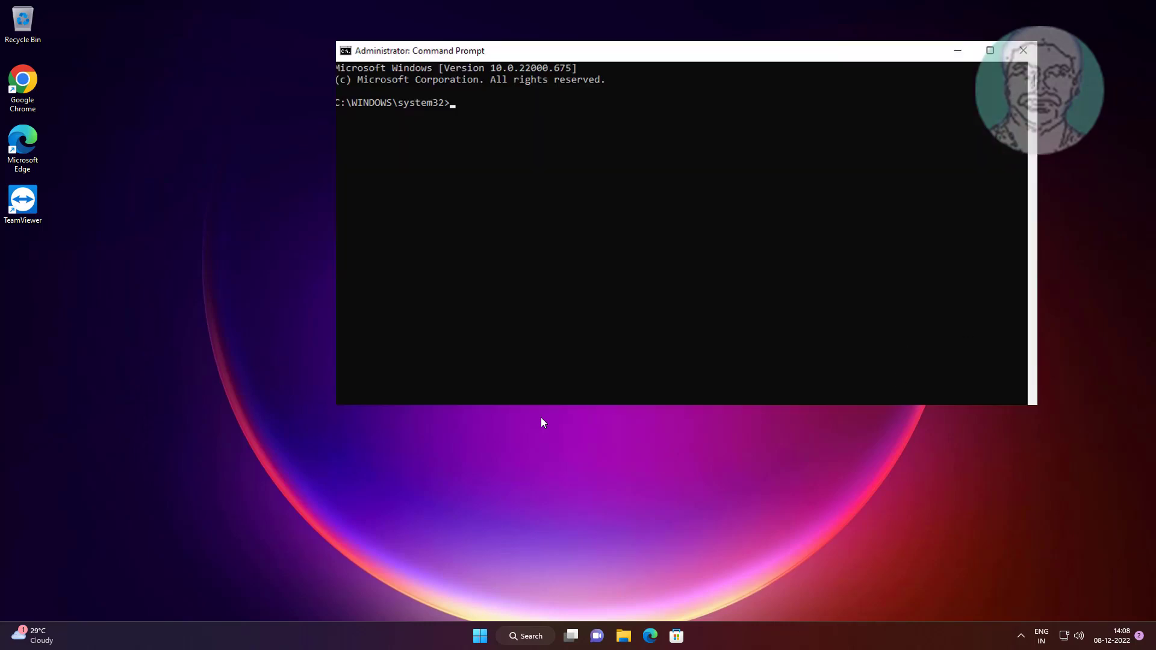
Run sfc /scannow and let it verify and repair corrupt system files
text(sfc /scannow)
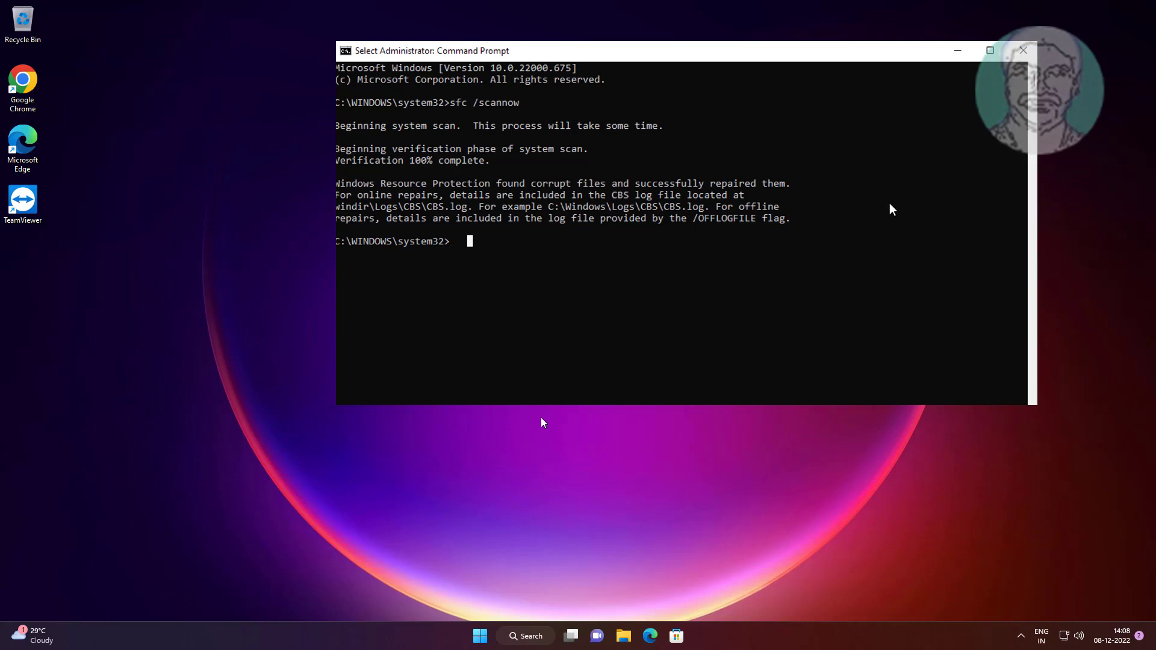
Run dism /online /cleanup-image /restorehealth to completion, then close Command Prompt
text(d)
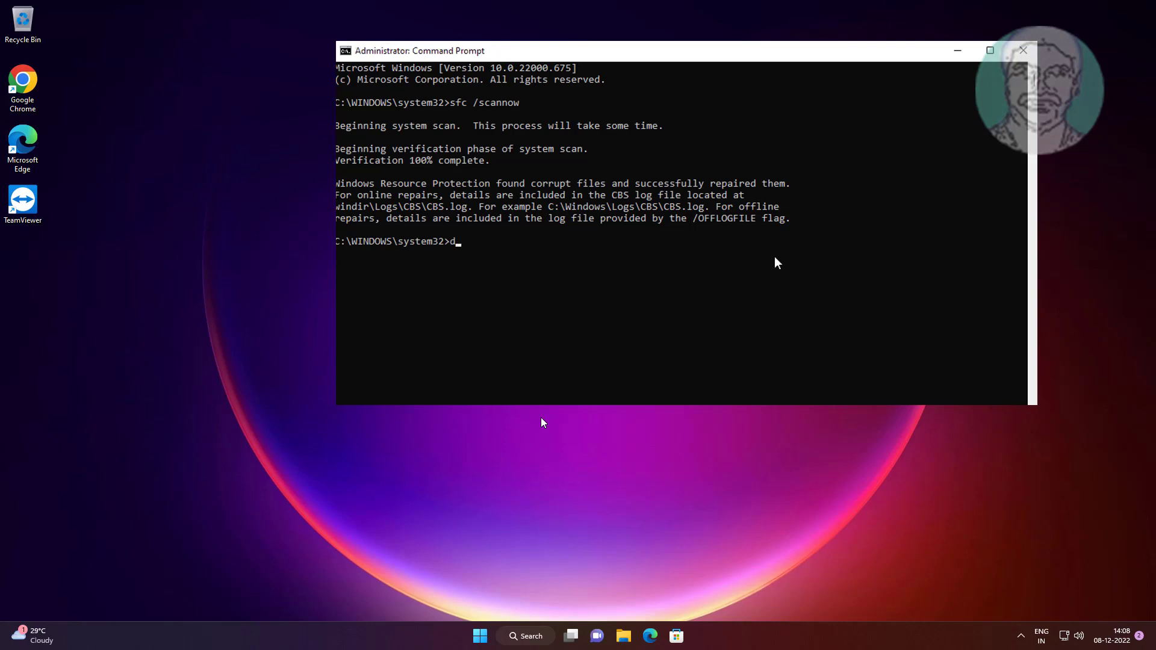
text(ism /onl)
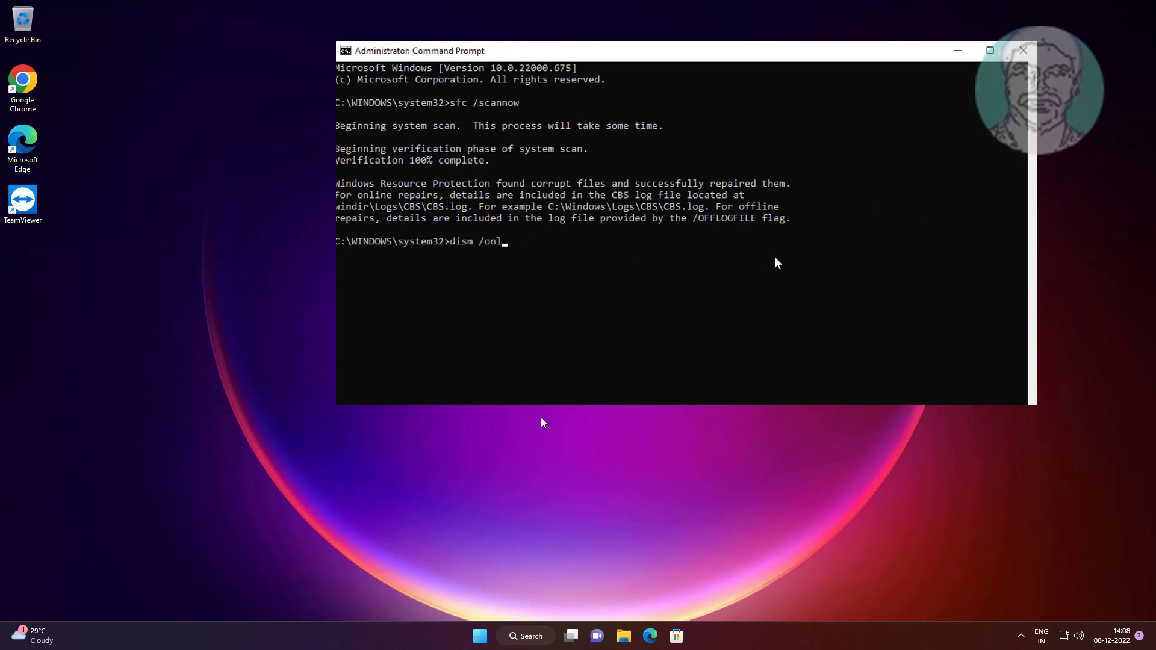
text(ine /cleanup-im)
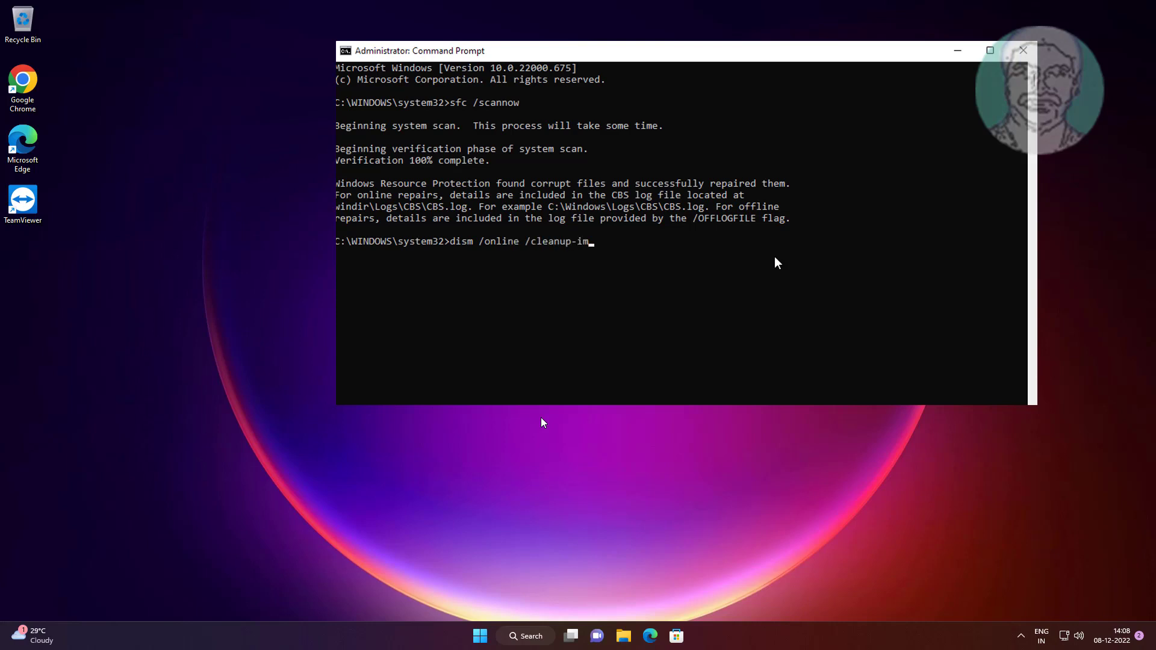
text(age /restorehealth)
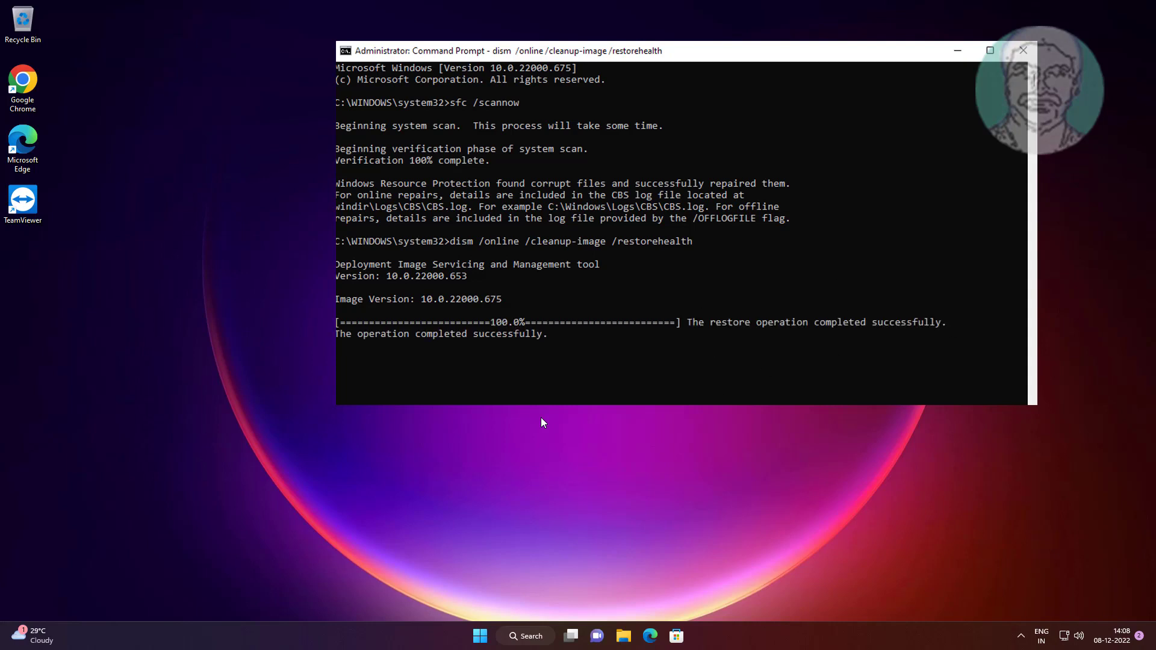
text(em32>e)
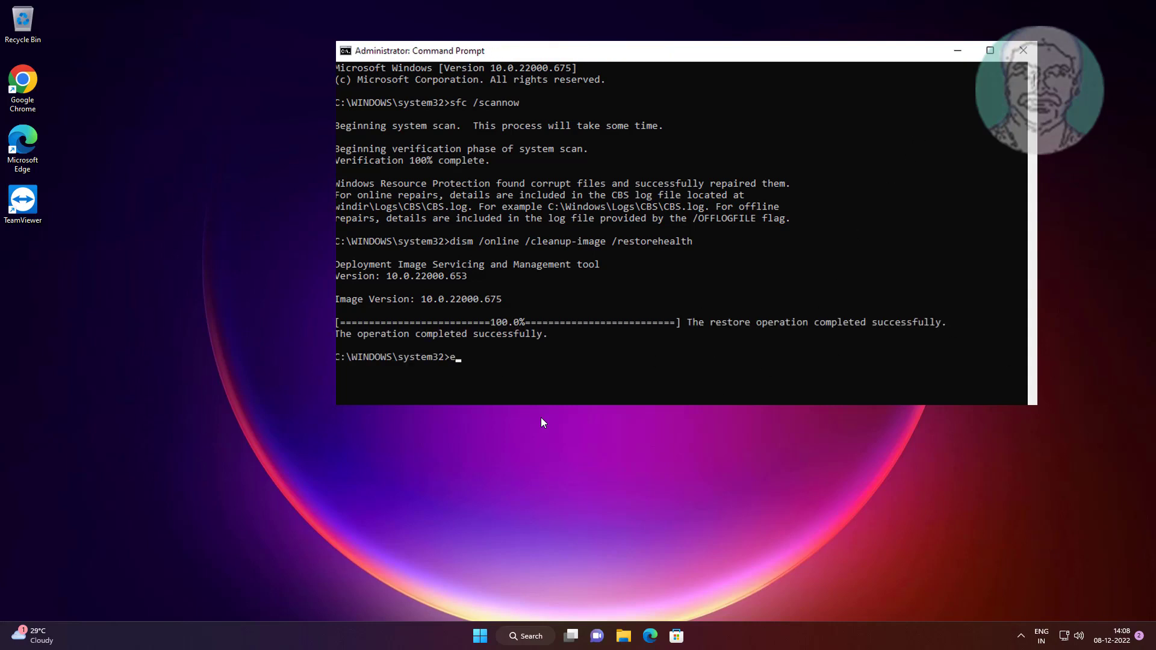
click(1023, 51)
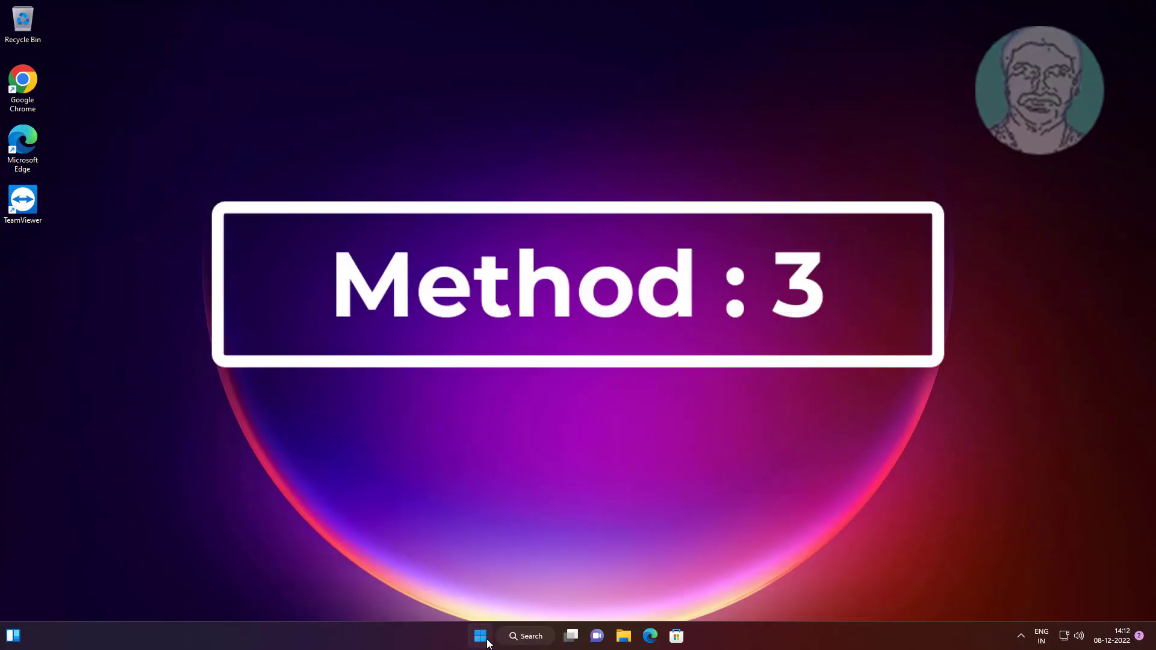
Reopen Settings at Apps > Default apps and search the app list for 'photos'
click(480, 636)
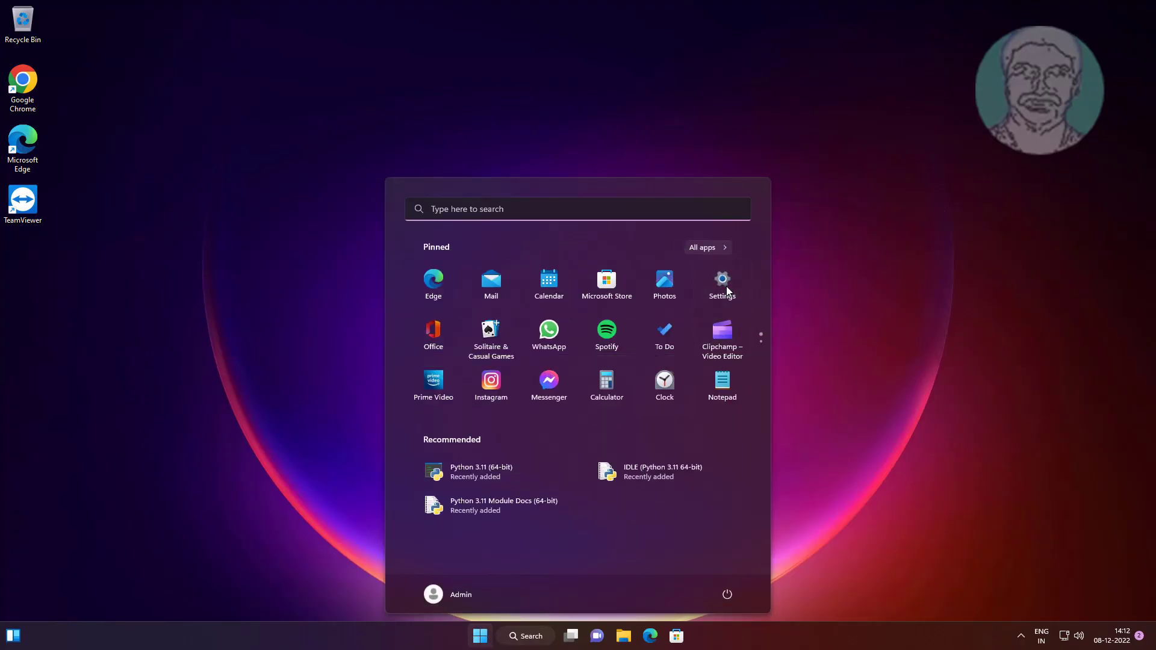
click(721, 278)
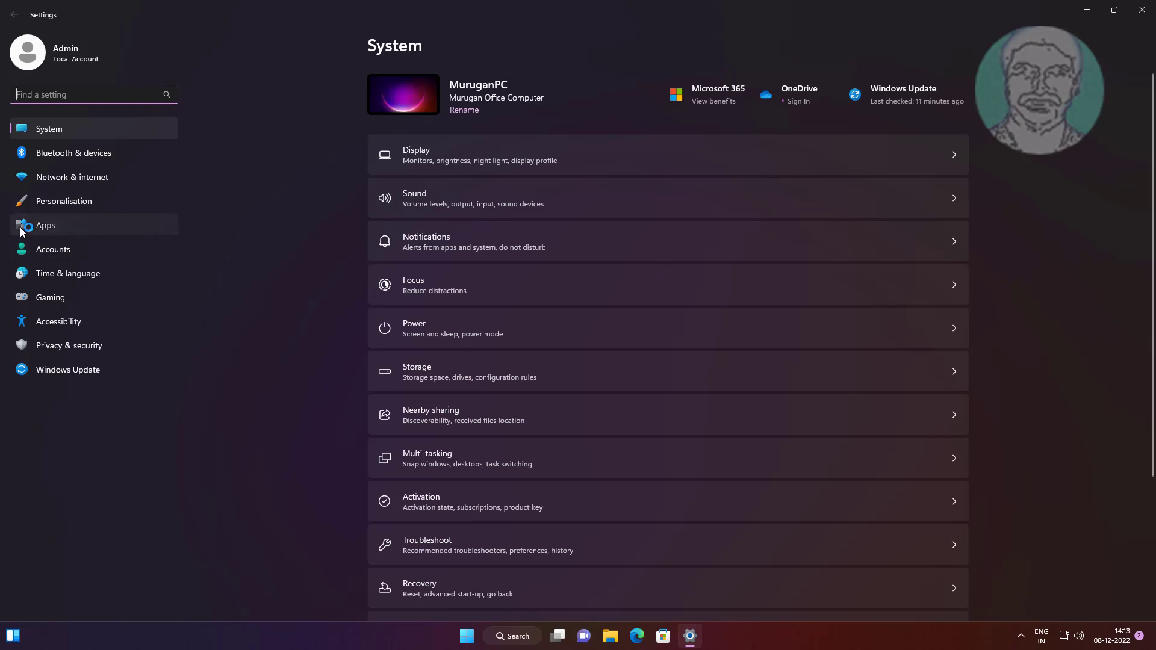
click(45, 225)
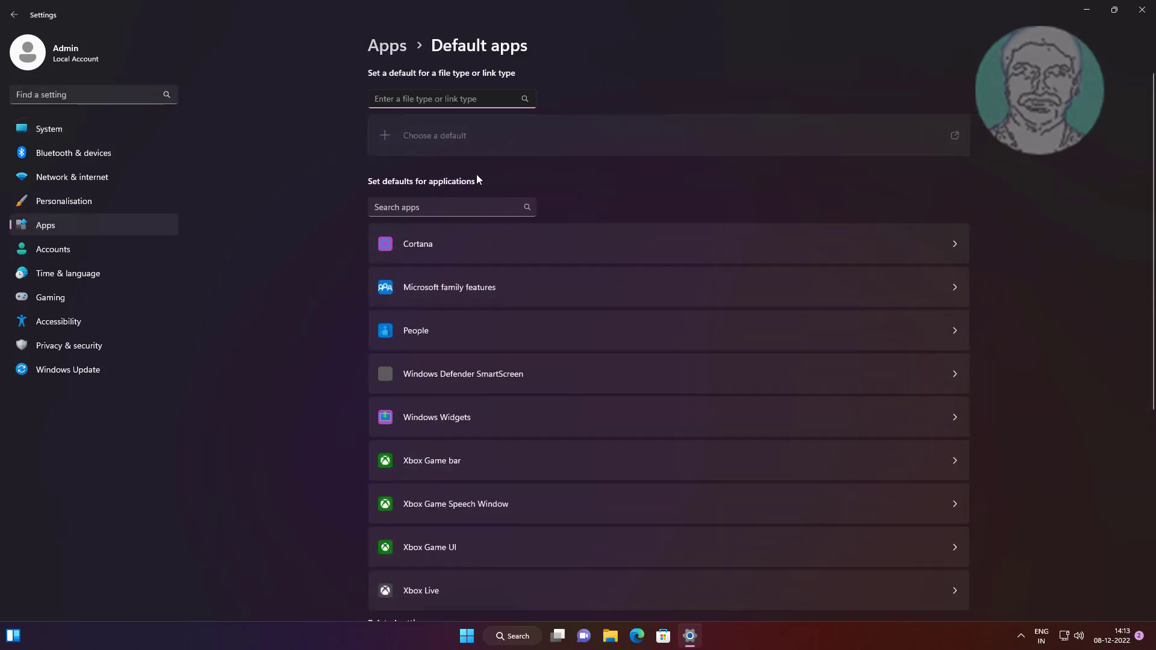
click(449, 208)
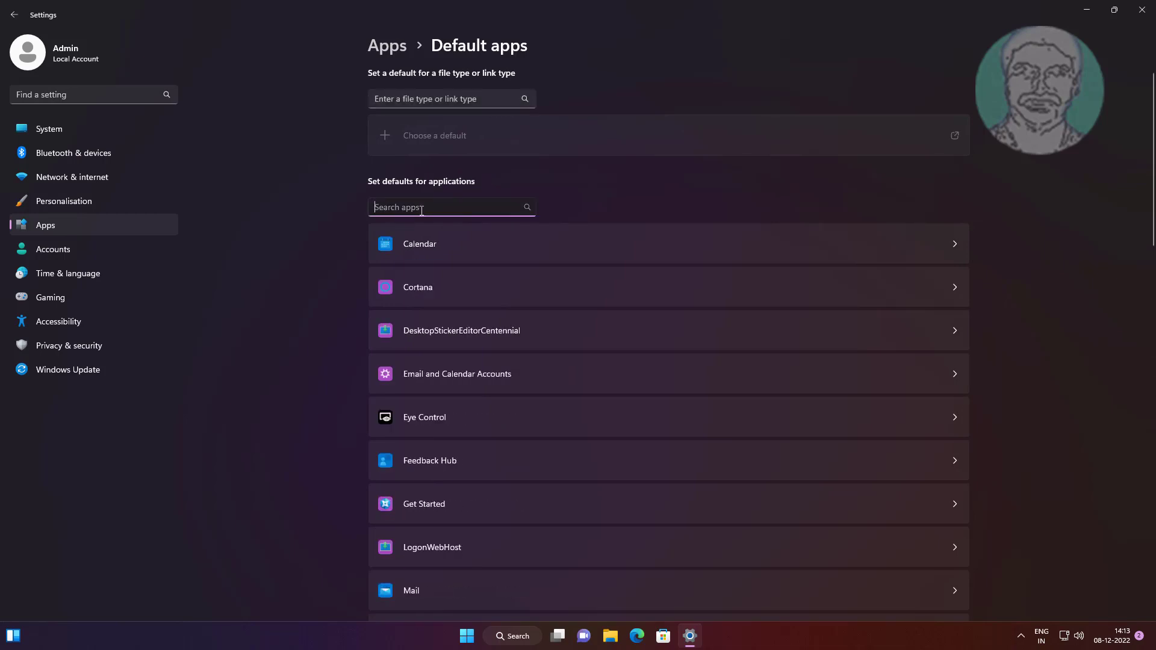
text(photos)
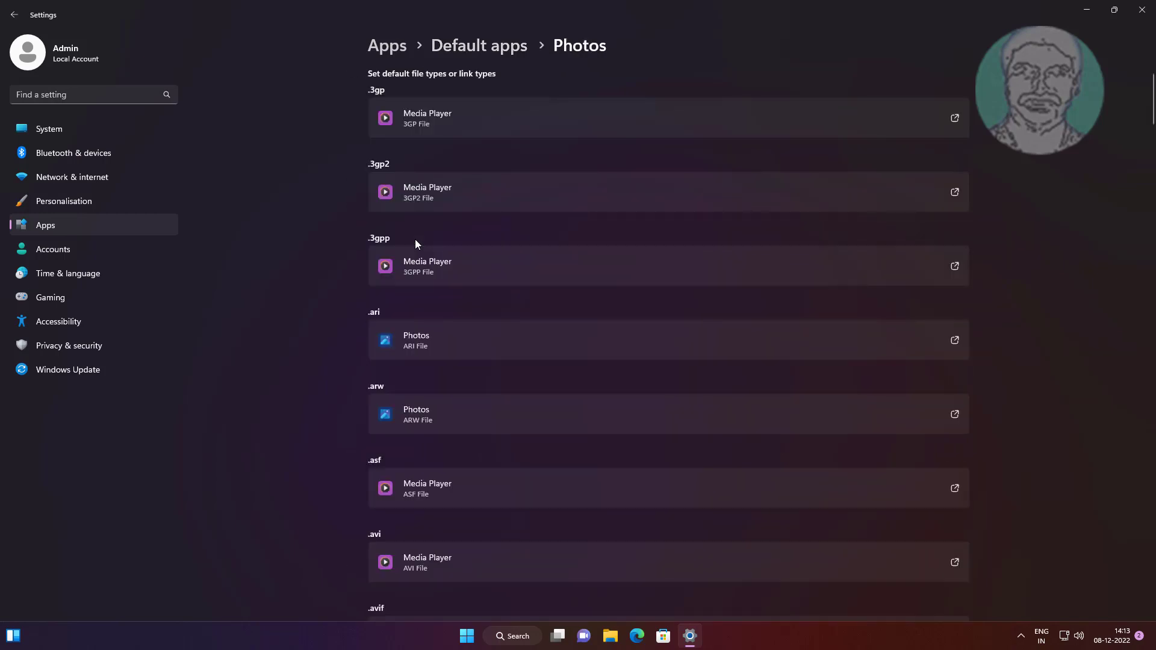
mouse_move(490, 266)
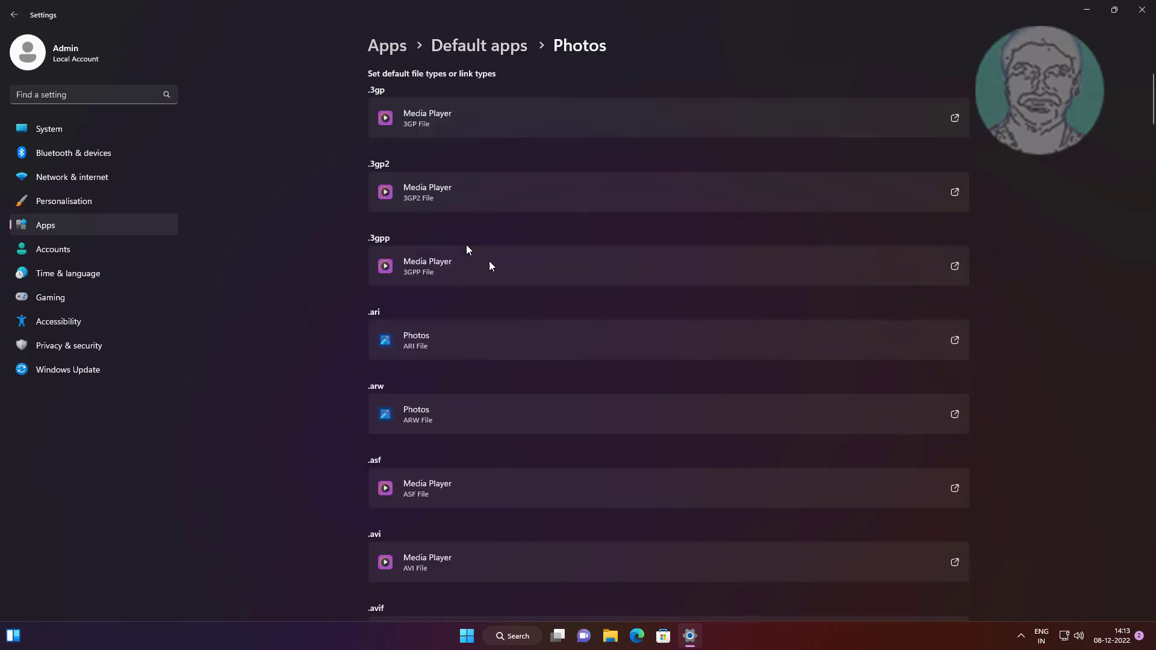
scroll(down, 3)
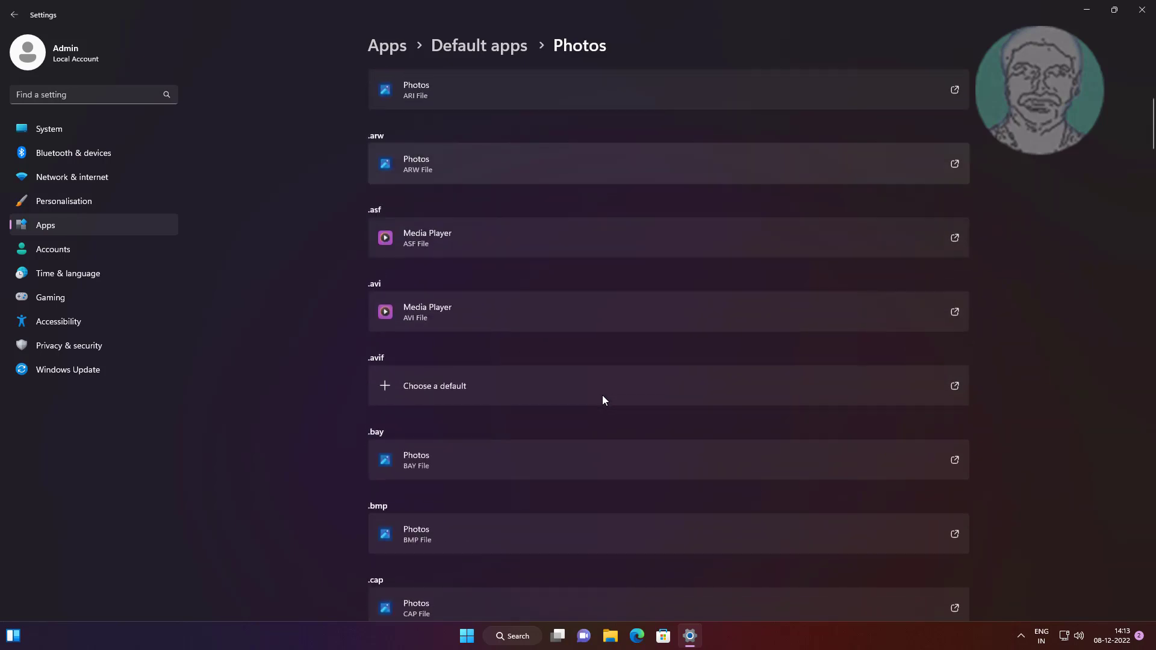
scroll(down, 3)
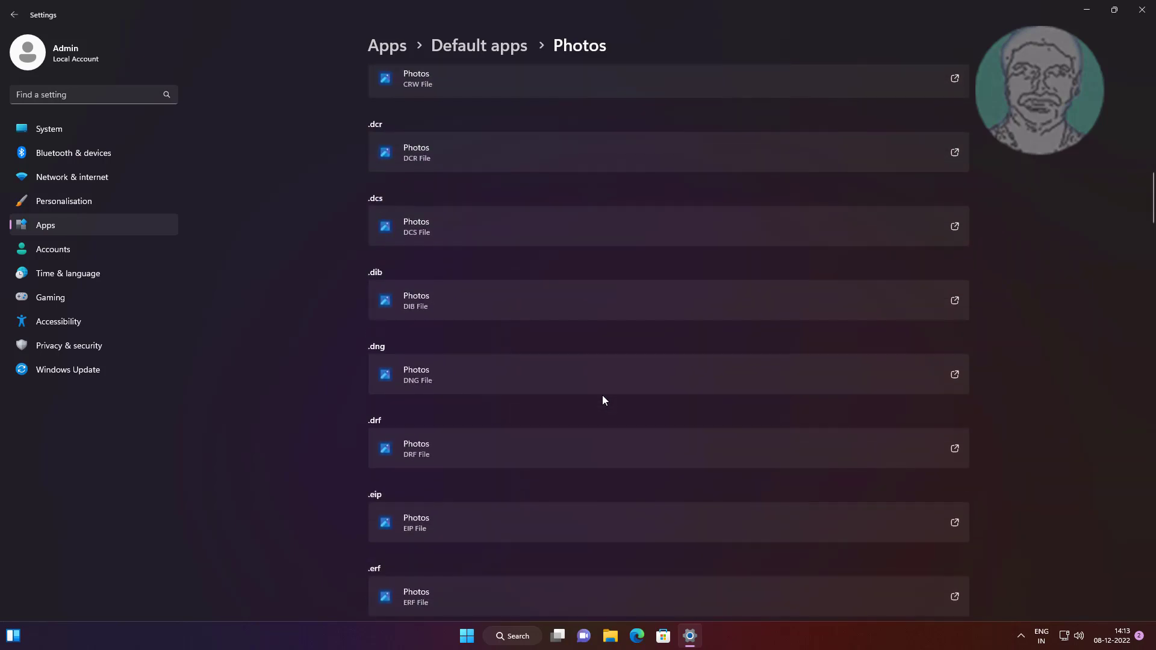
scroll(down, 3)
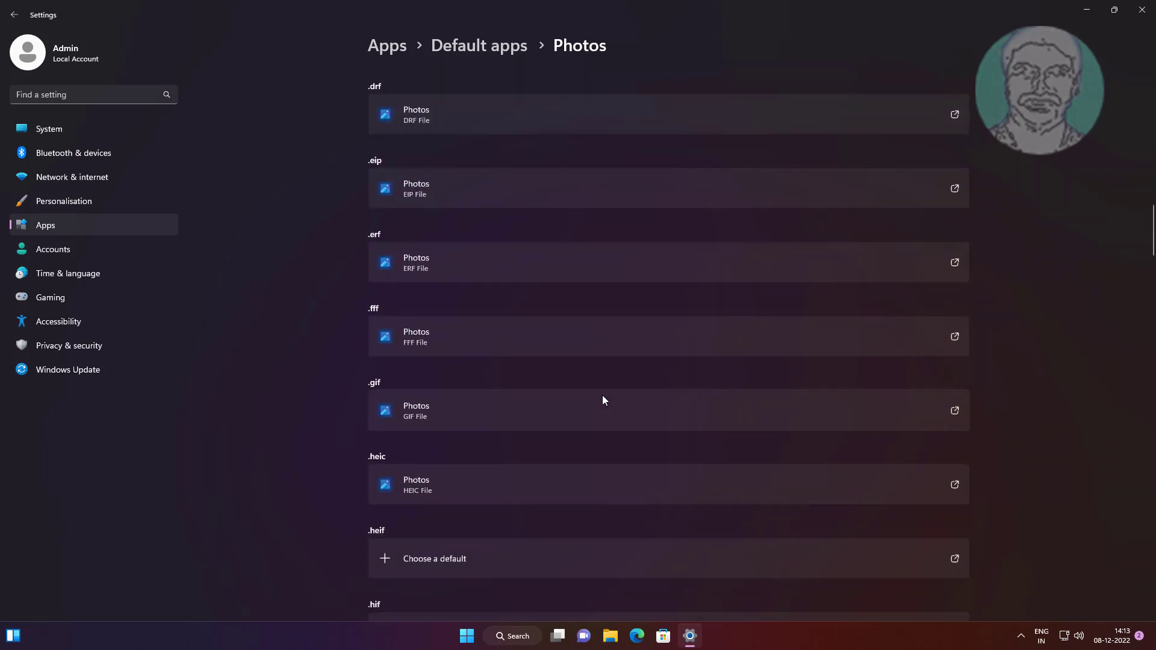
scroll(down, 3)
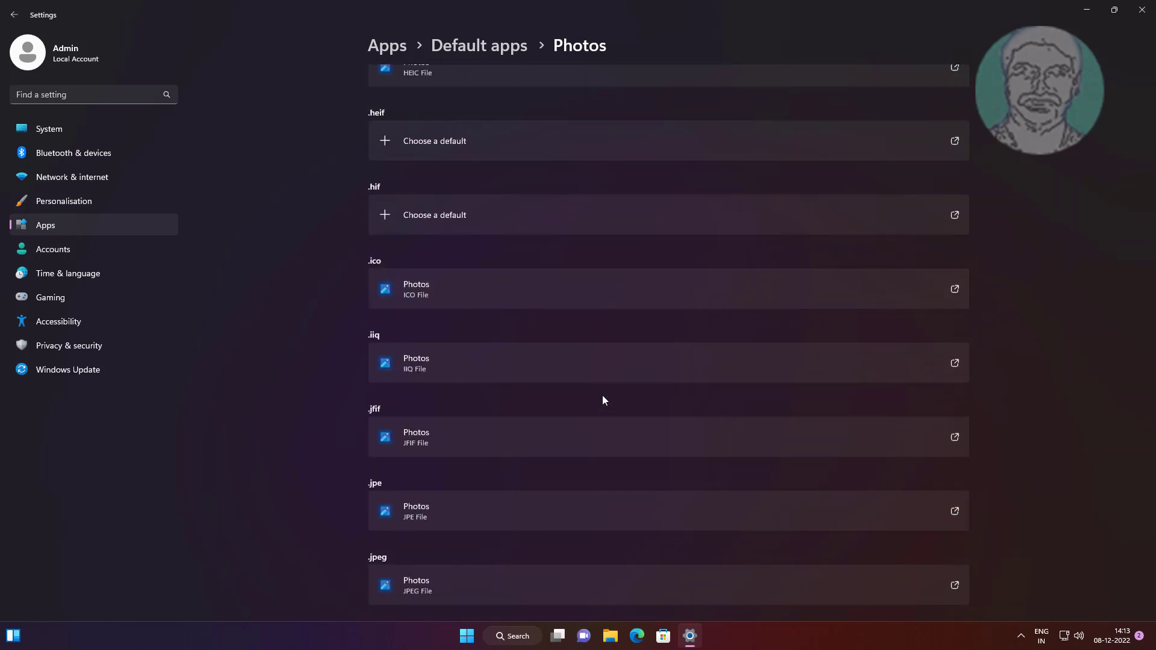
scroll(down, 3)
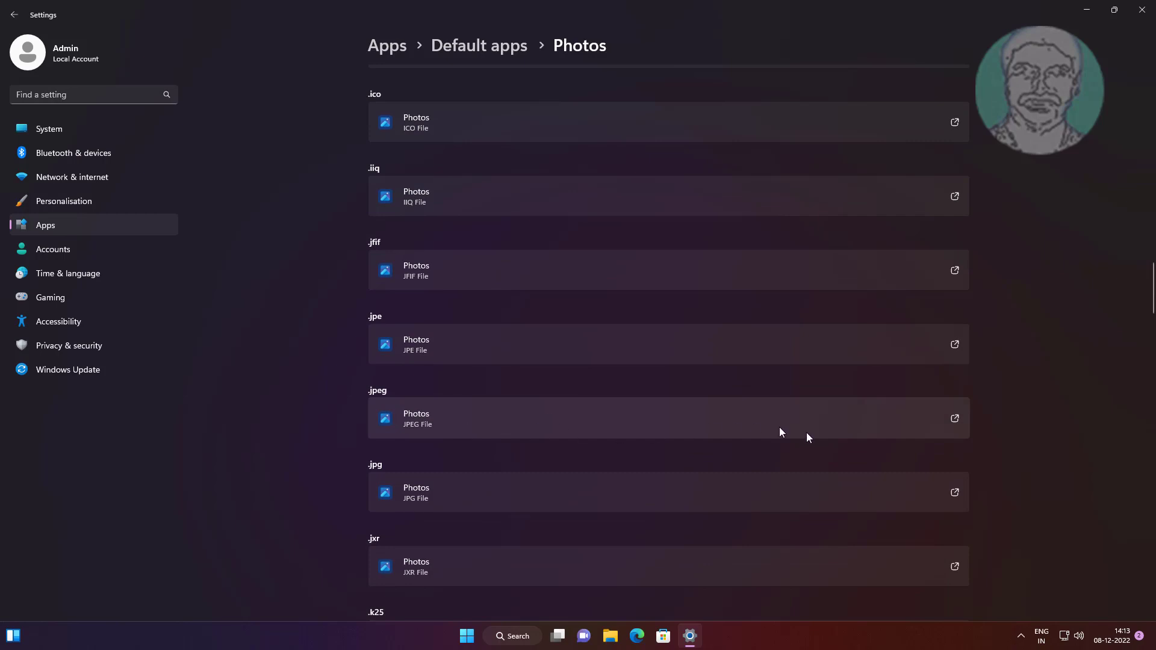
mouse_move(928, 425)
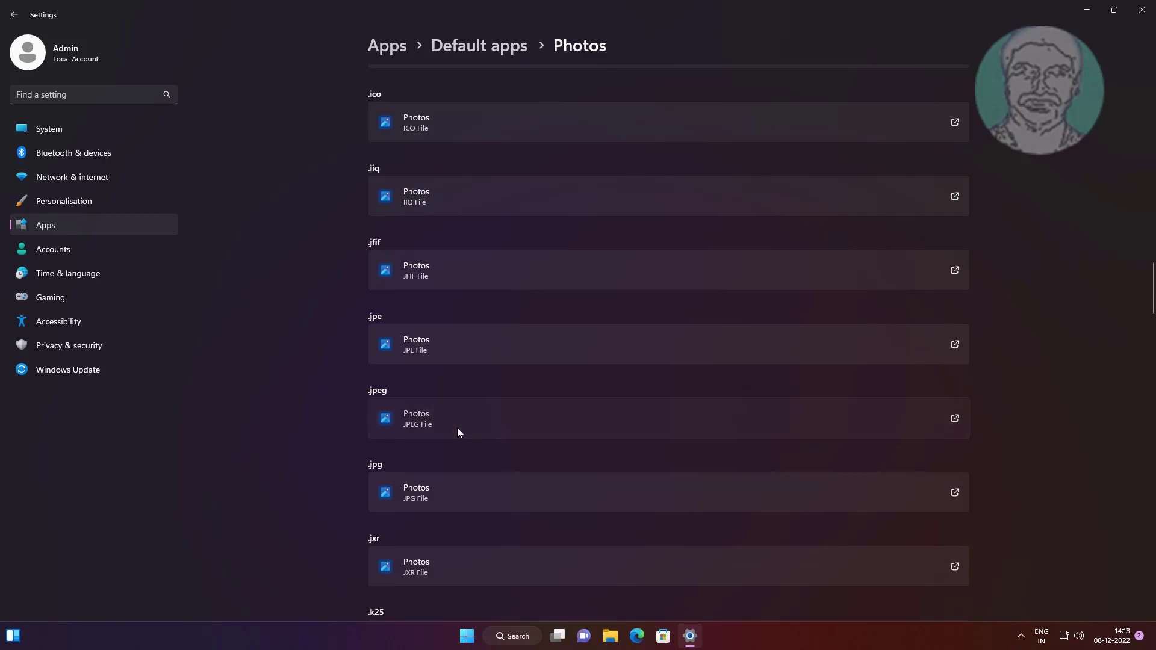
Set Paint as the default for .jpeg and .jpg files, then close Settings
click(667, 418)
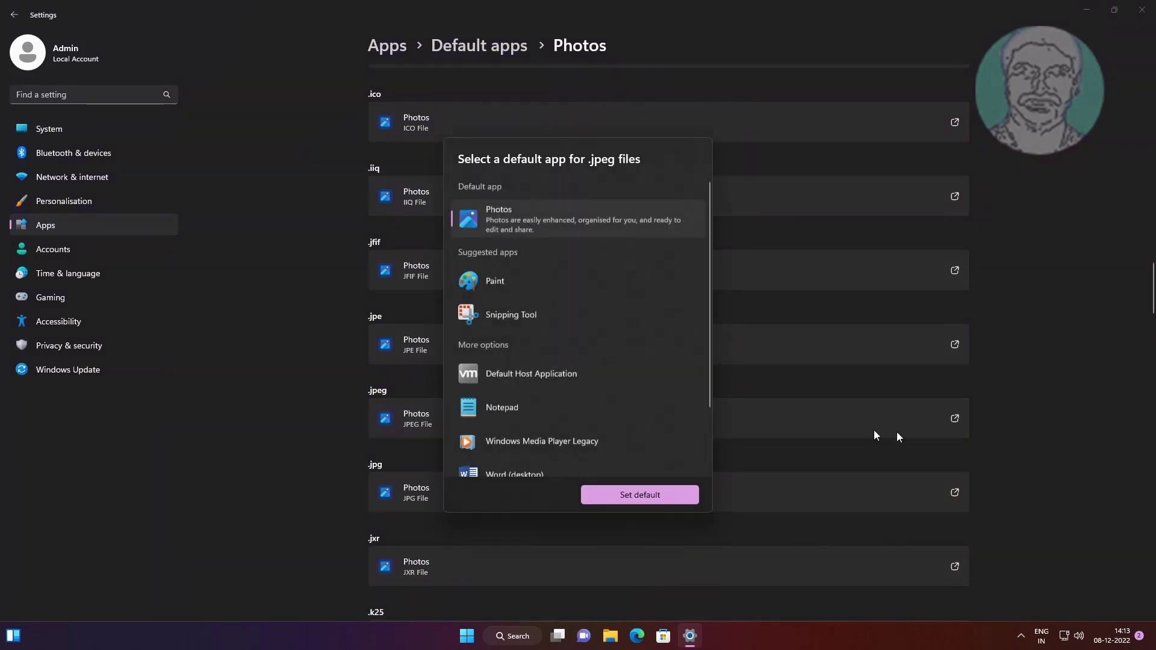
mouse_move(516, 287)
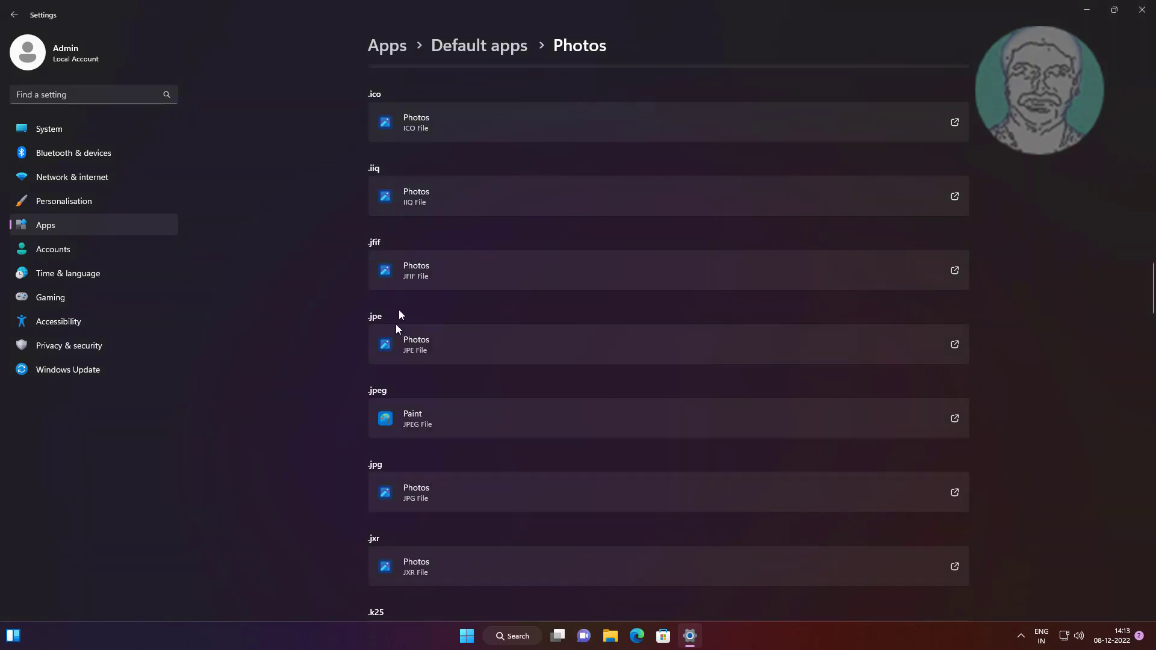
mouse_move(505, 361)
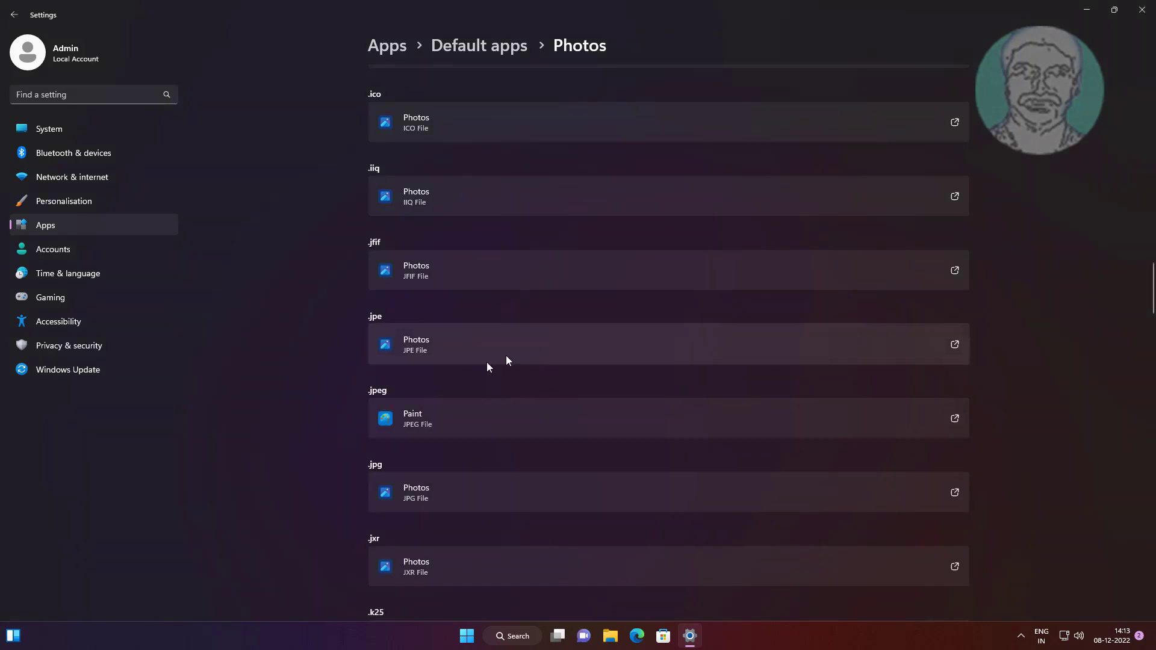
mouse_move(475, 500)
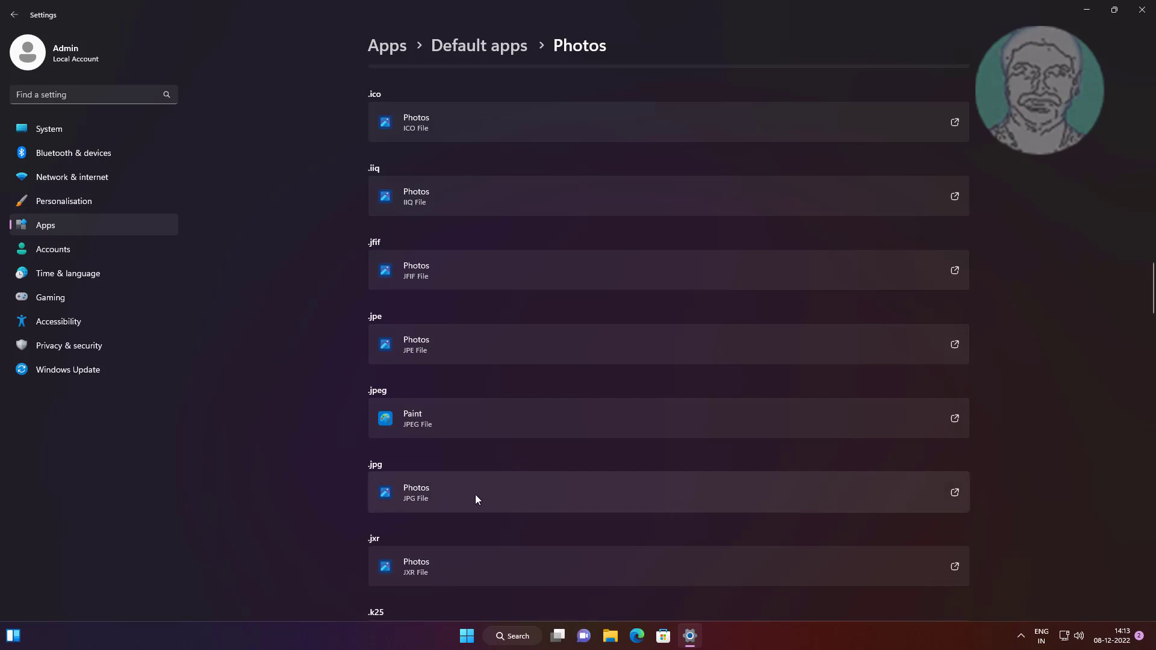
mouse_move(497, 507)
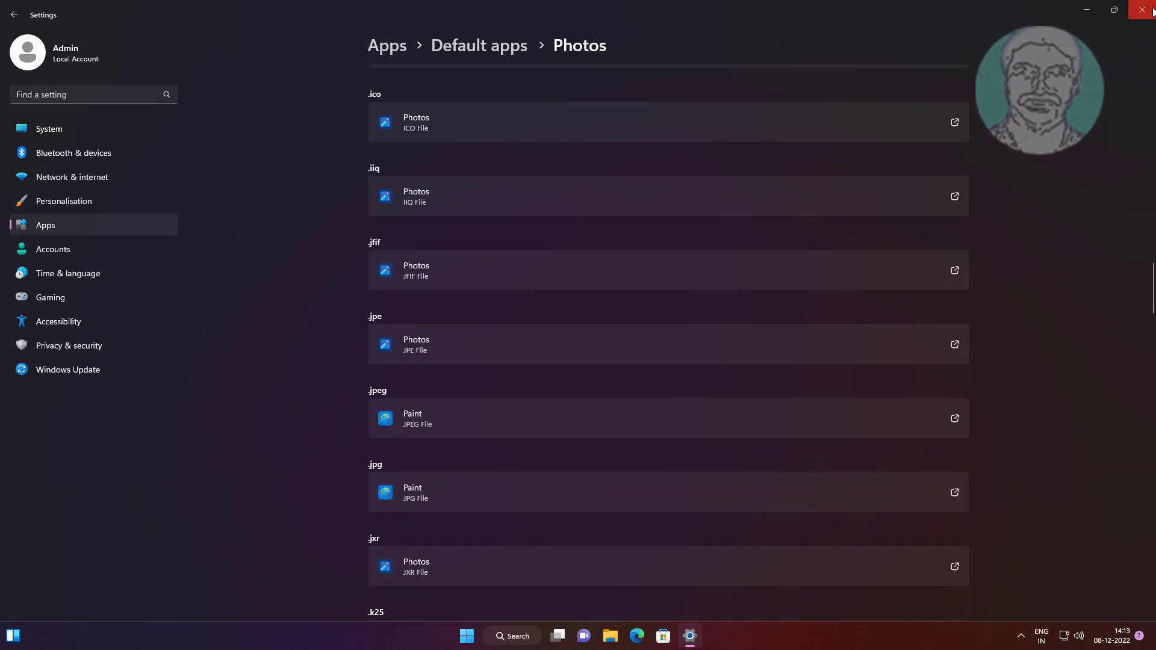
click(1147, 11)
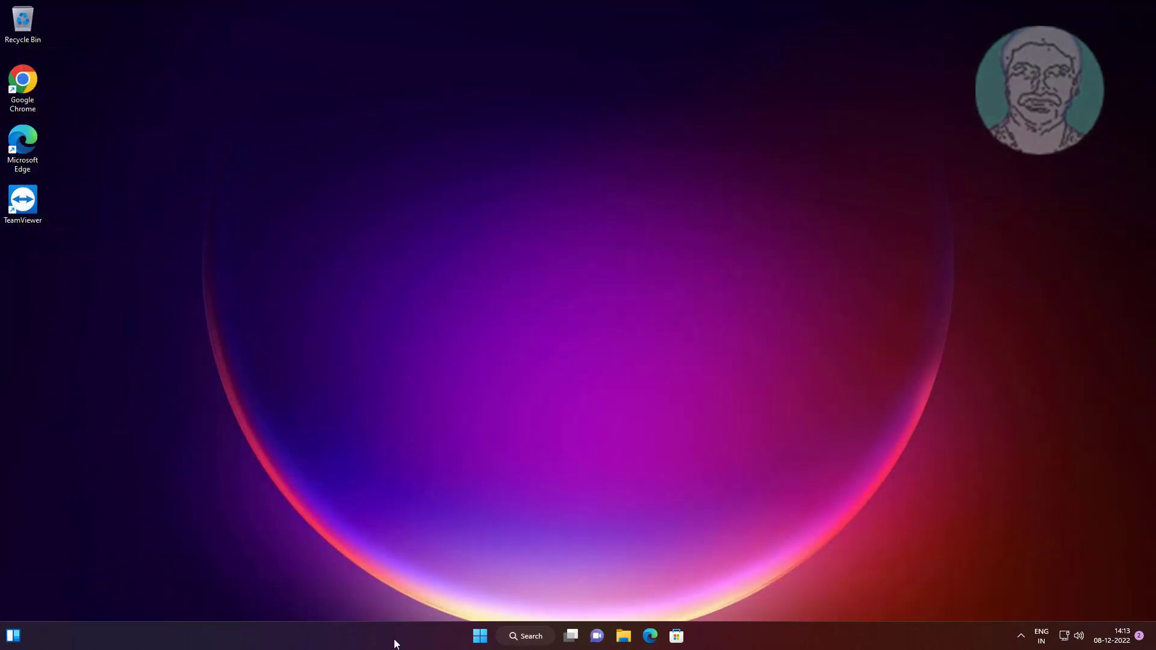
Reopen Settings at Apps > Default apps and scroll to Related settings at the bottom
click(479, 636)
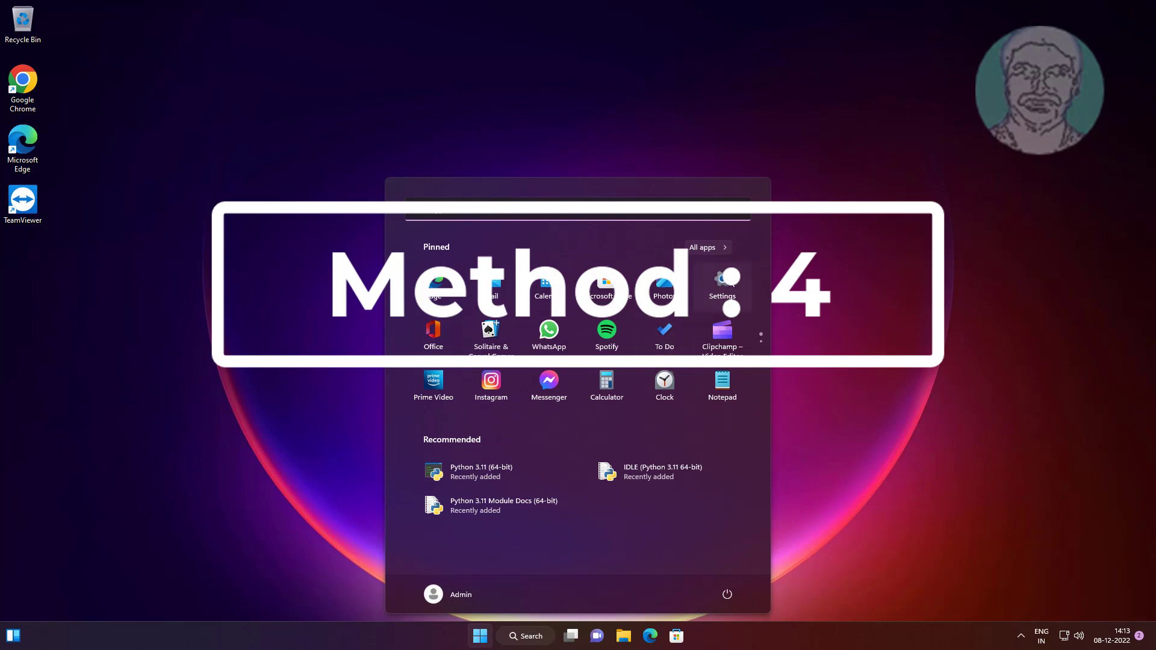
click(721, 287)
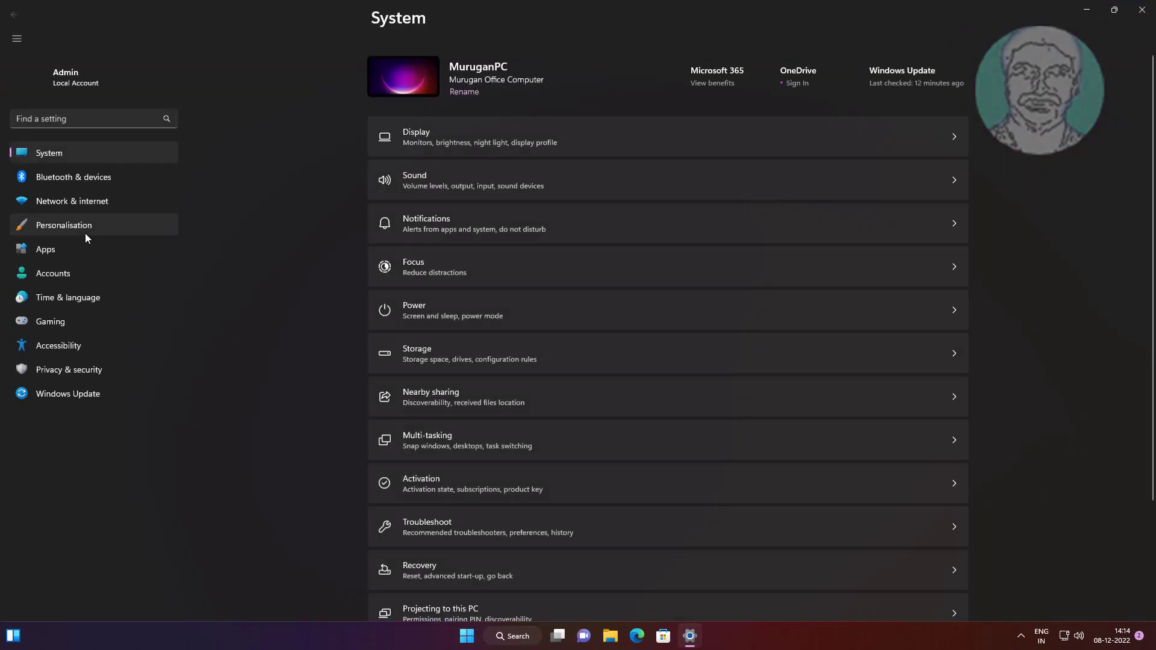
click(45, 248)
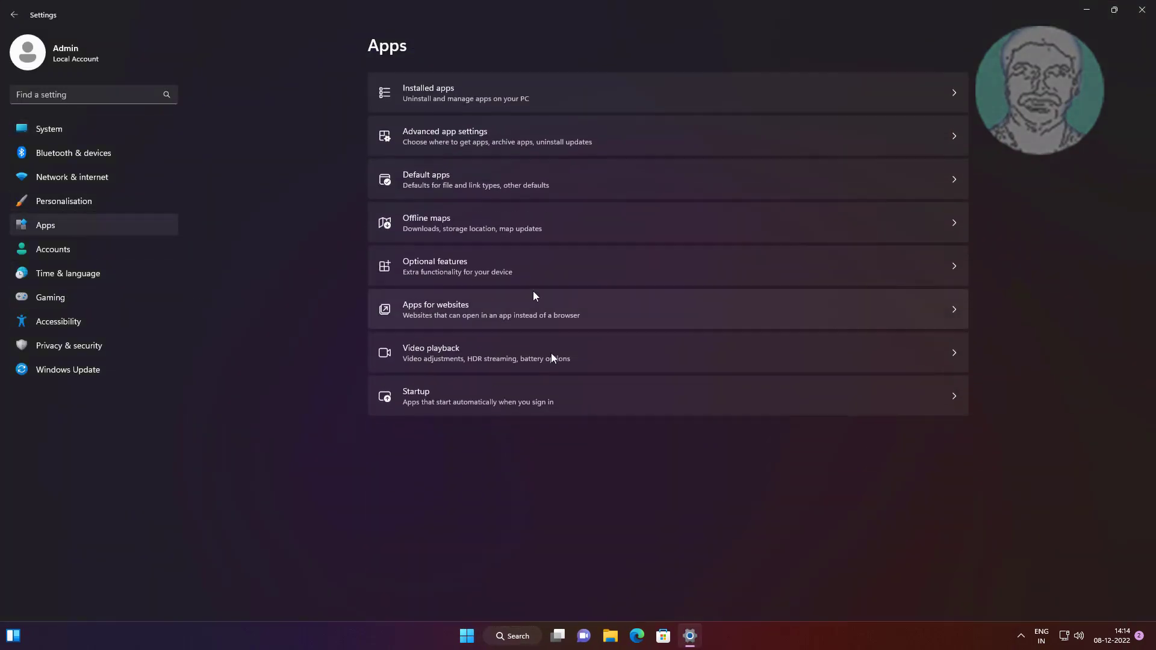
mouse_move(454, 175)
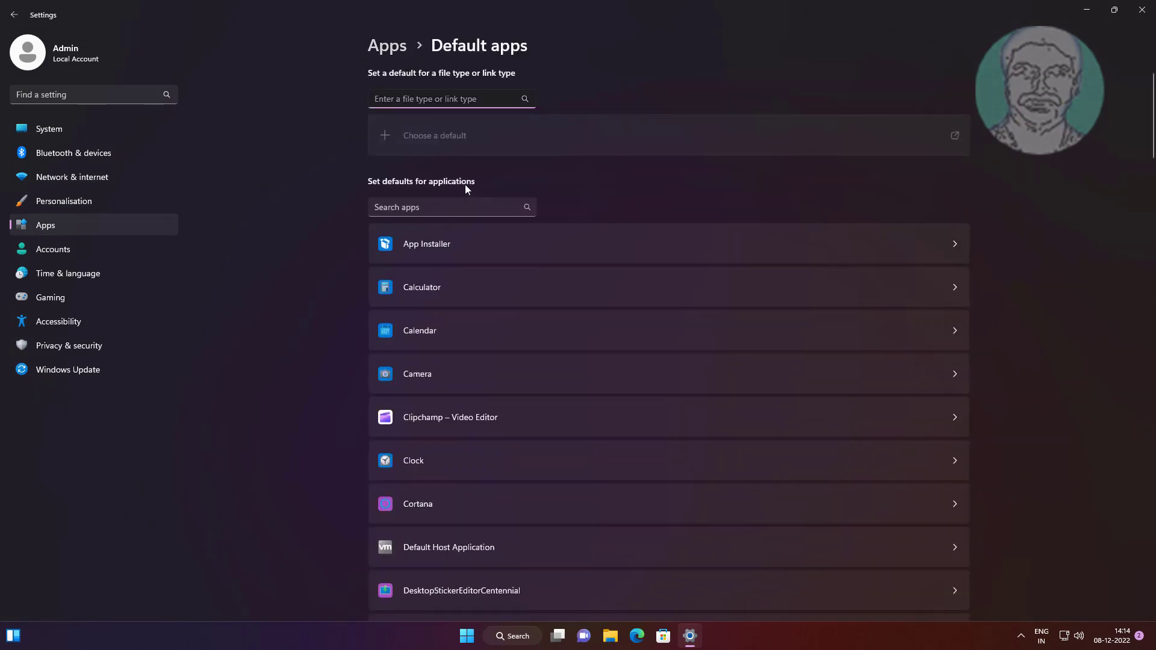
mouse_move(537, 424)
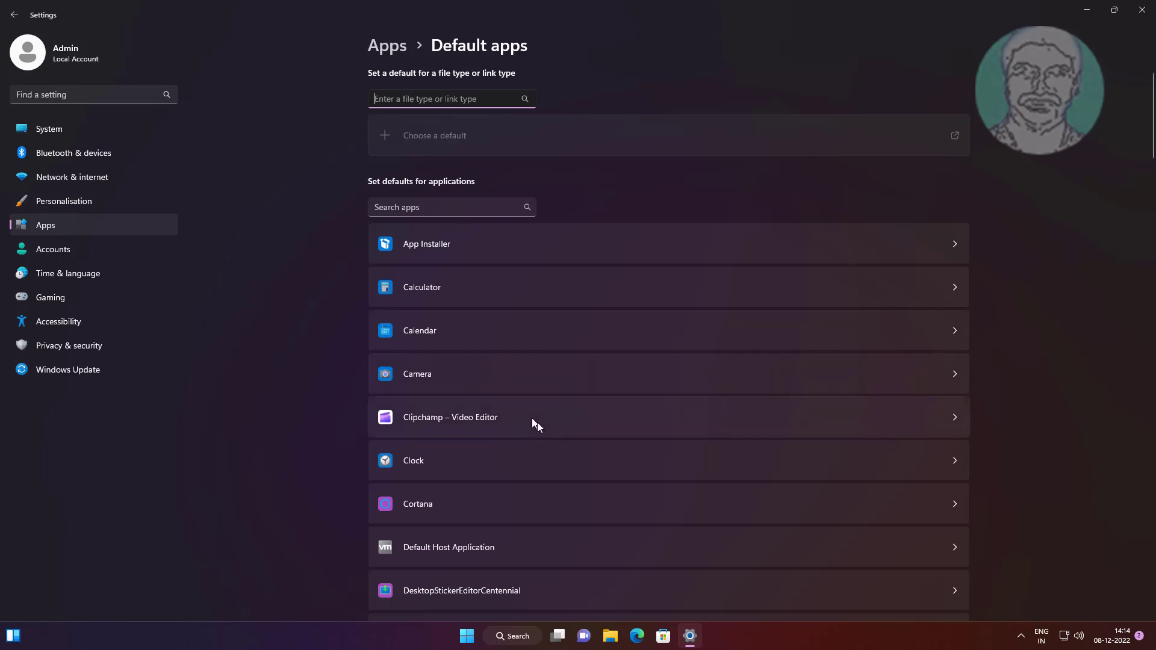
scroll(down, 3)
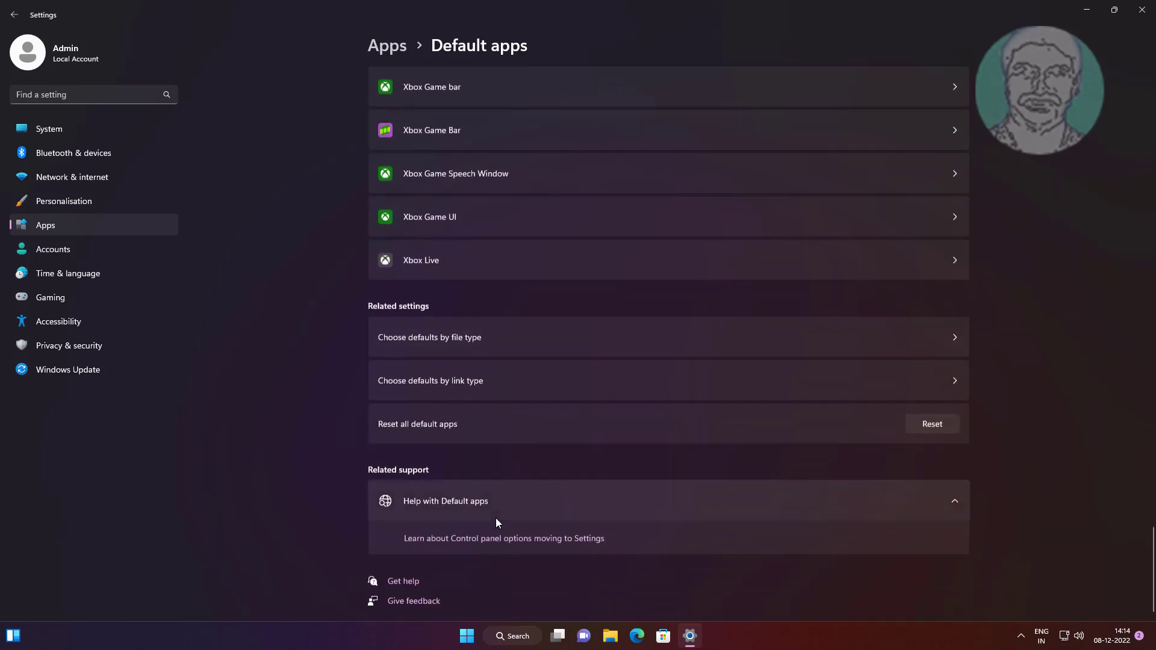
mouse_move(470, 437)
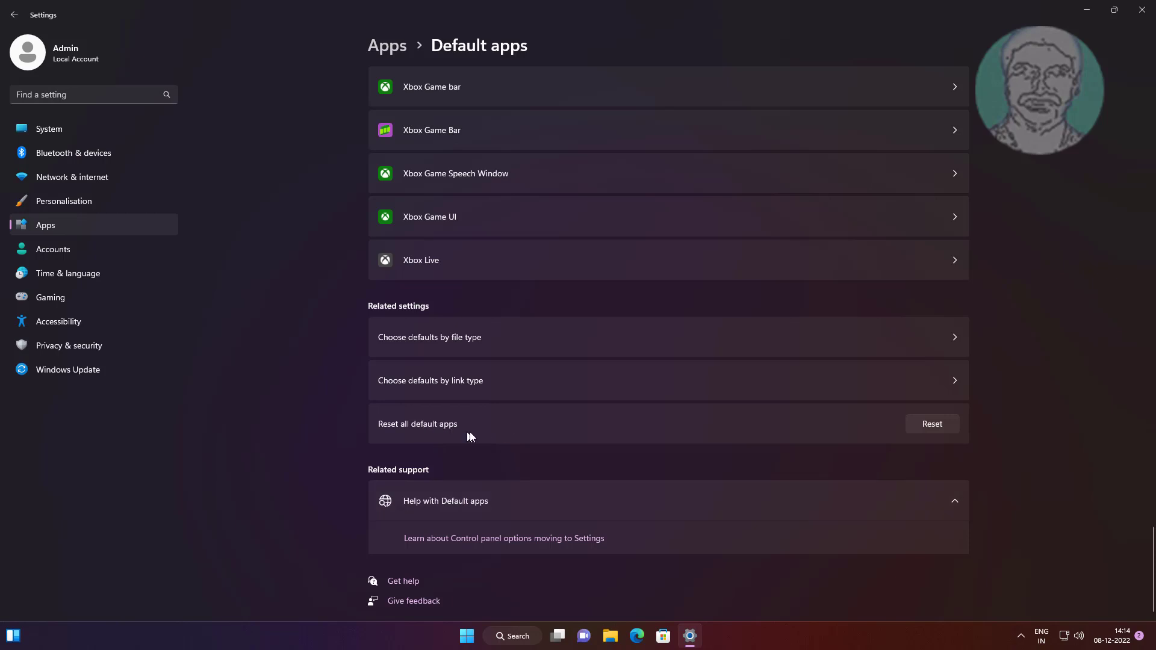
Reset all default apps to Microsoft's recommended defaults and confirm
click(931, 424)
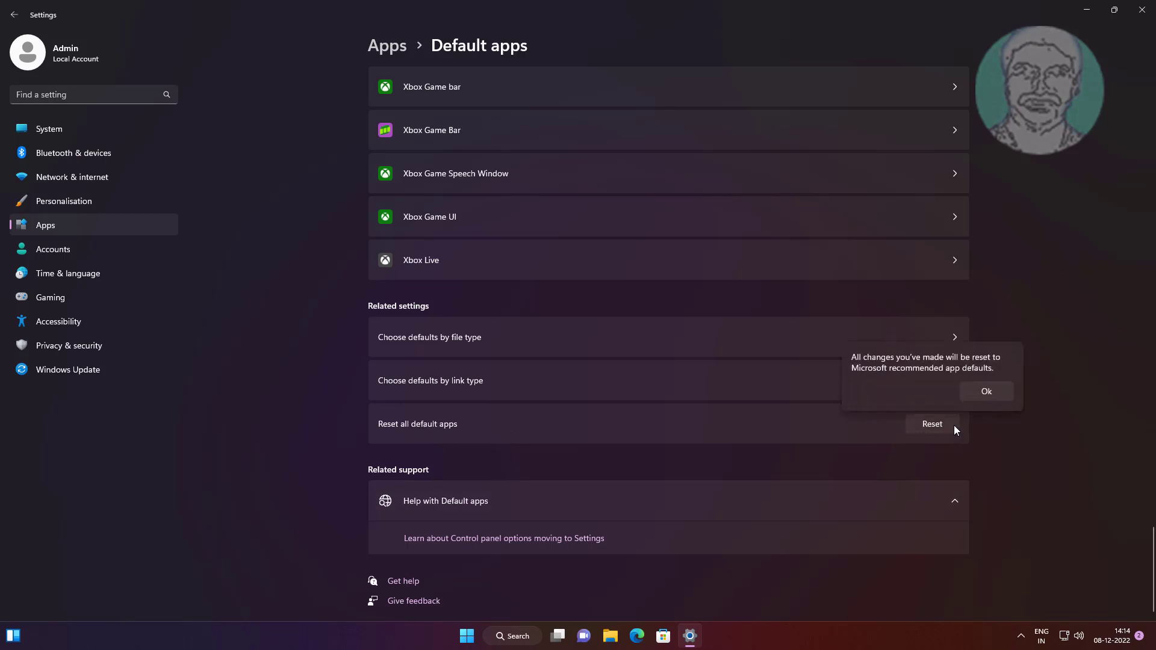
click(986, 391)
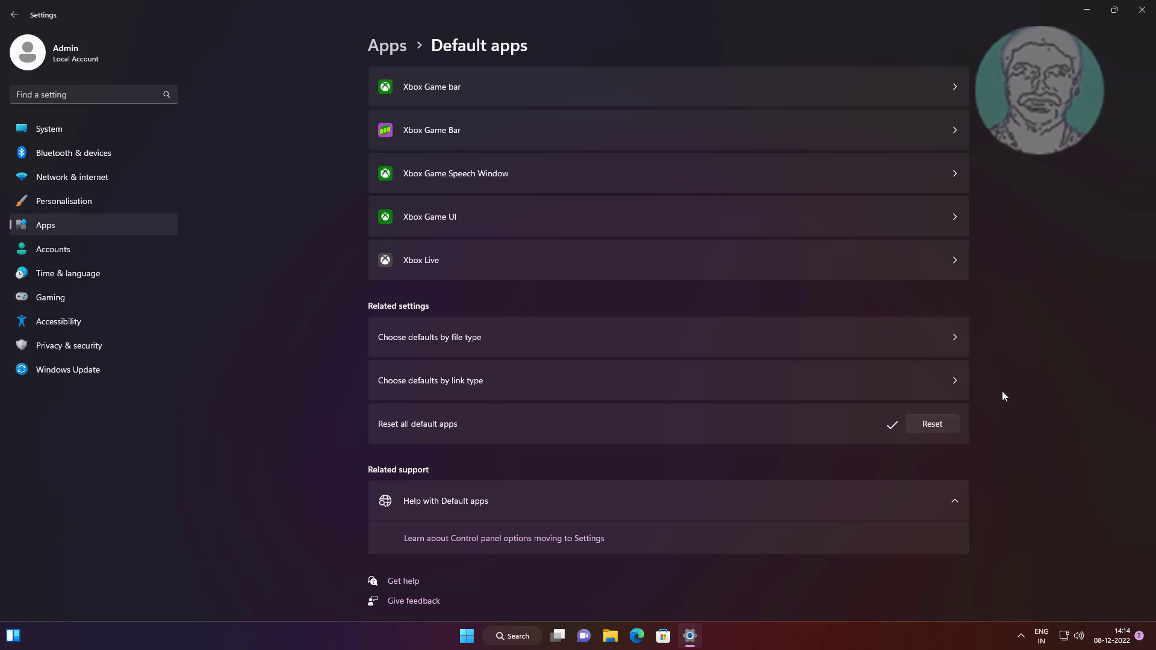
mouse_move(1142, 12)
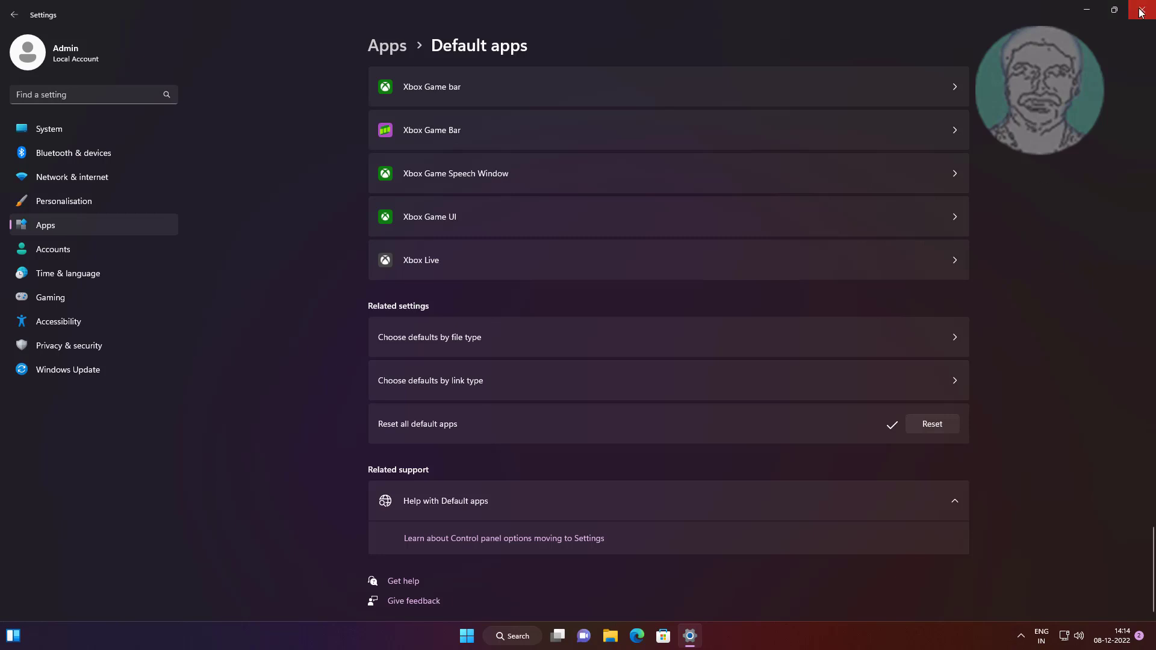